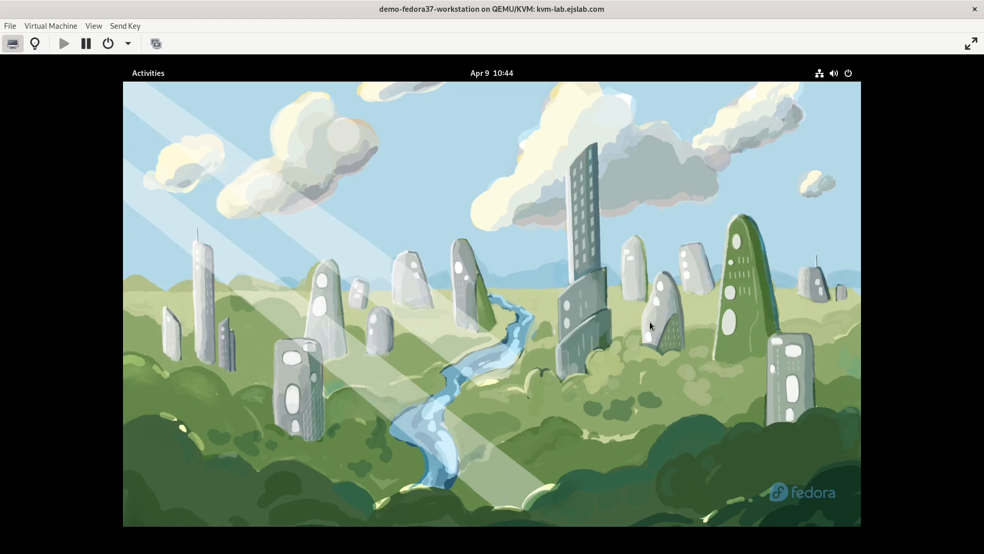
Launch GNOME Terminal from Activities on the Fedora workstation desktop
click(148, 72)
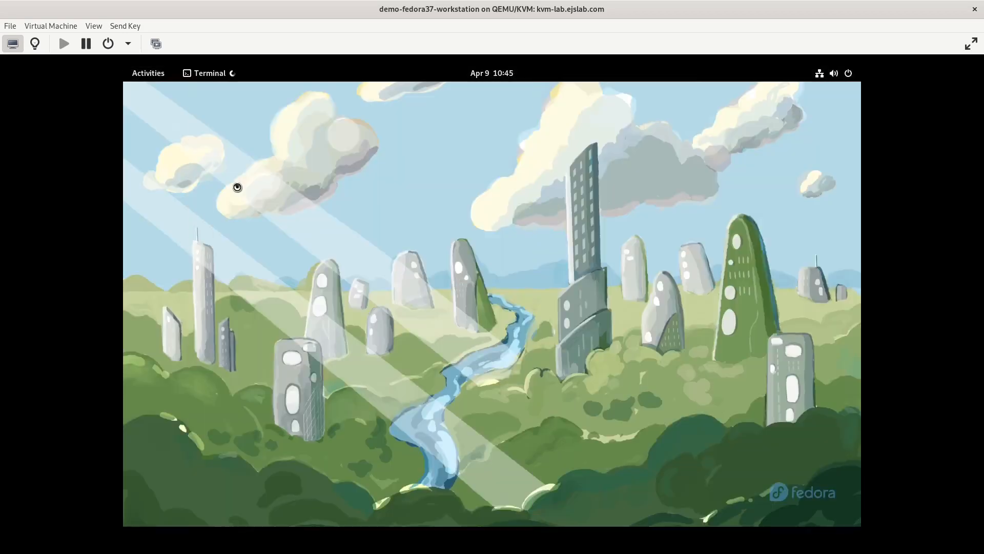
click(210, 73)
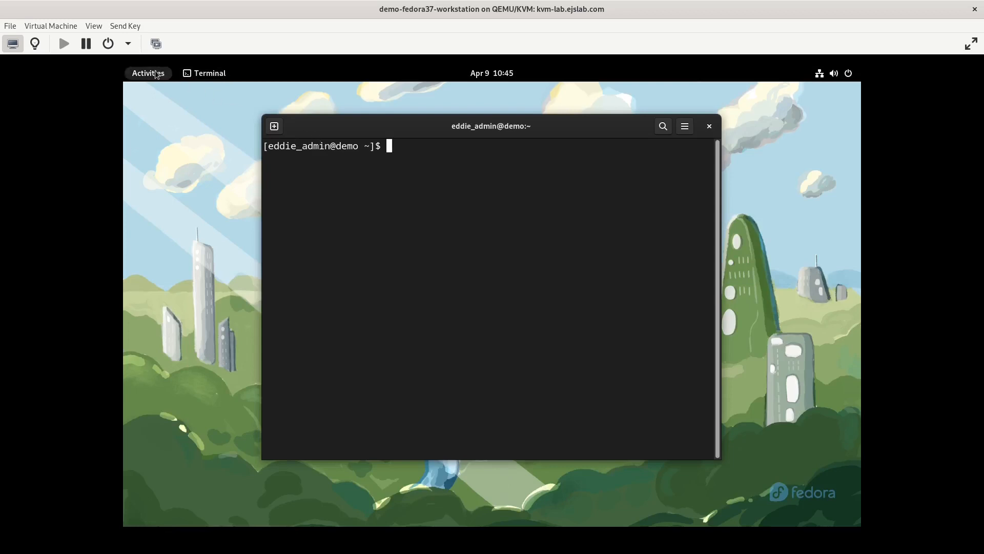
mouse_move(270, 195)
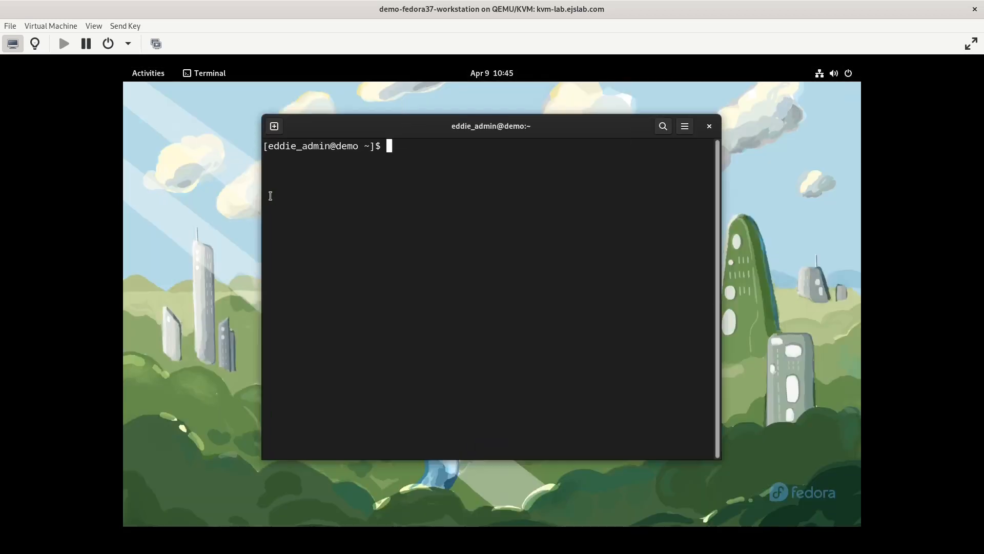
Open a second terminal window, SSH into wg1 as eddie_admin, and become root with sudo -i
click(210, 72)
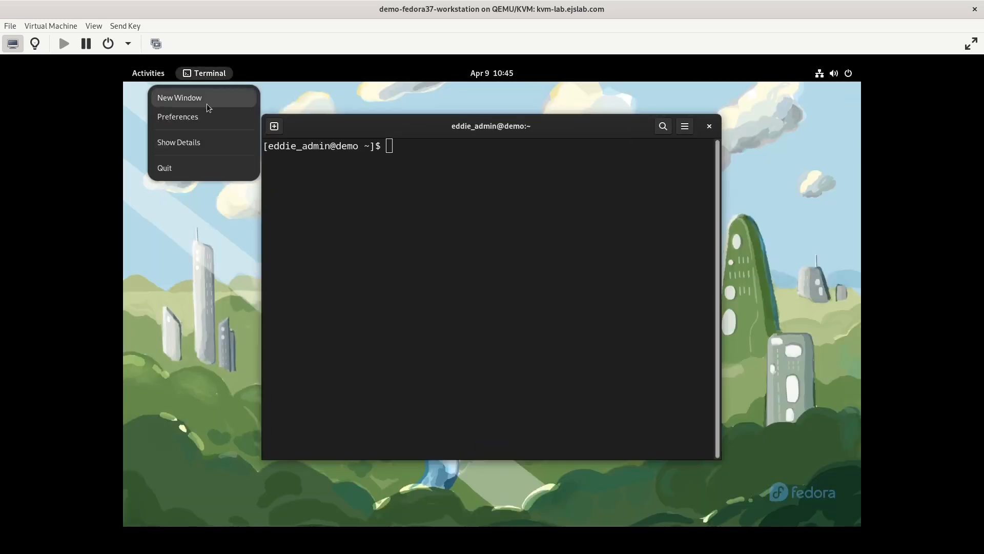
click(179, 97)
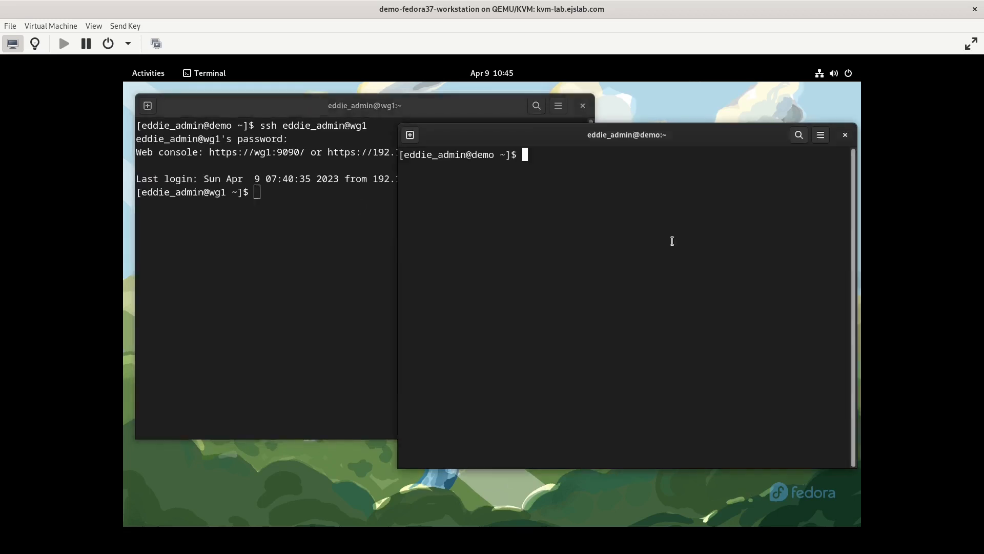
text(ssh edd)
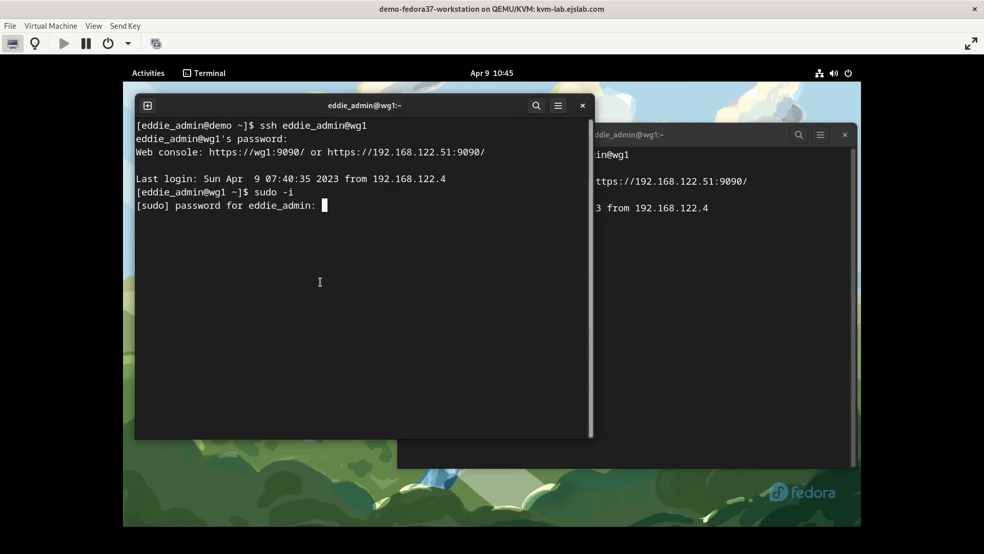
key(Return)
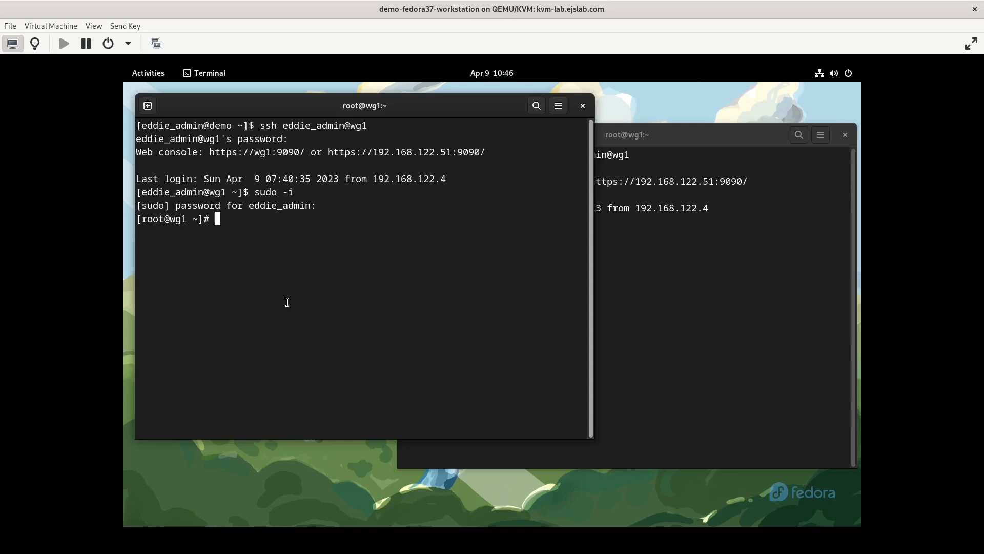
Install wireguard-tools with dnf install wireguard-tools -y
text(dnf install wireguard-tools -y)
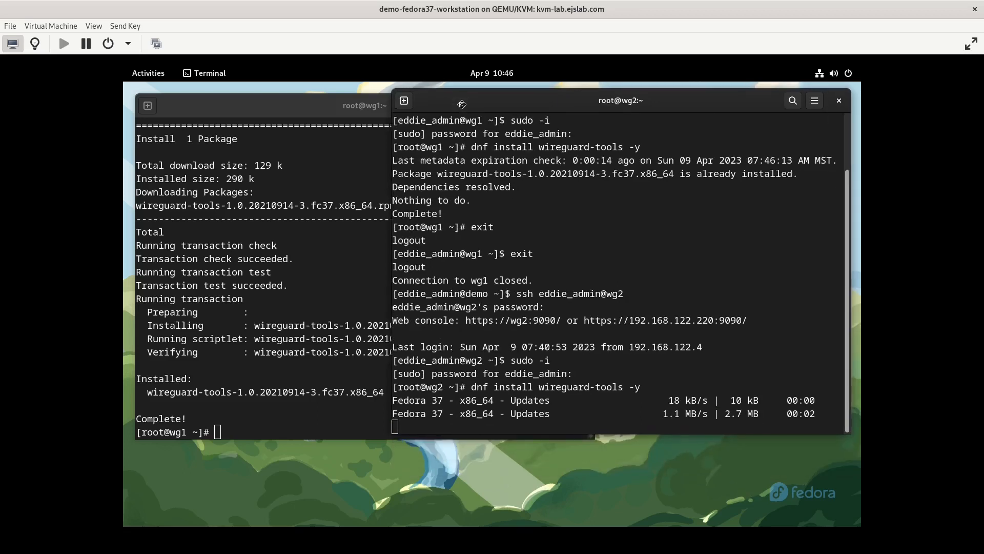
mouse_move(512, 319)
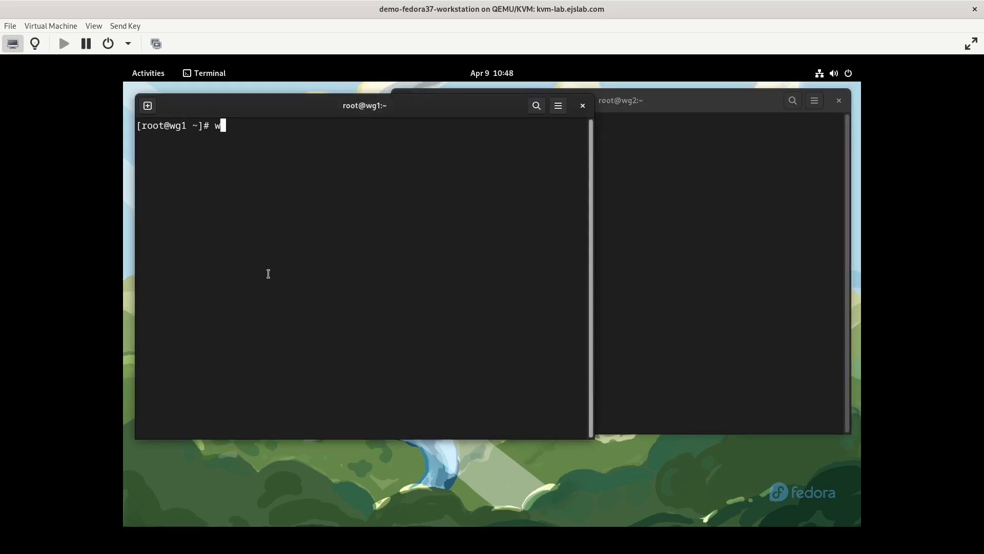
Test-run wg genkey and wg genkey | wg pubkey on wg1, then clear the screen
text(g genkey)
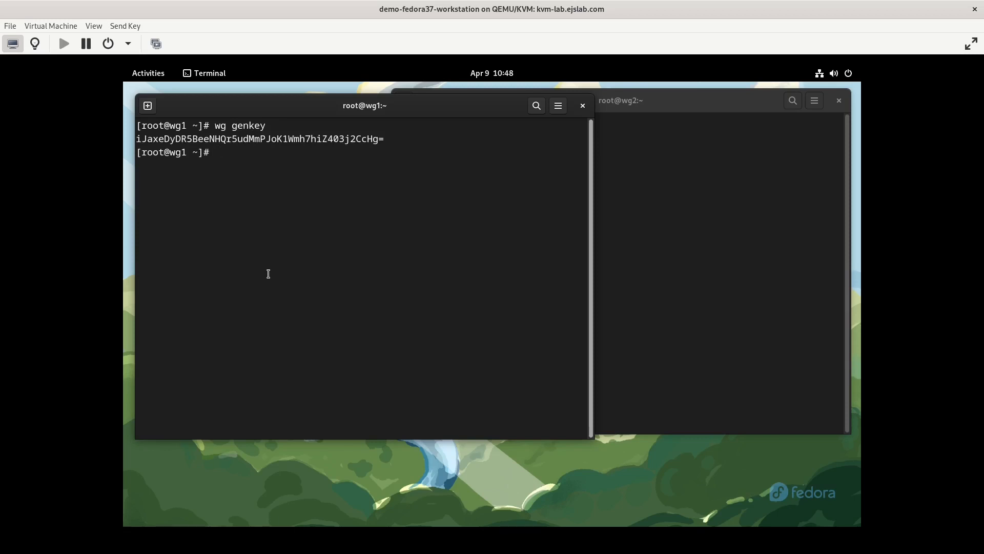
text(wg g)
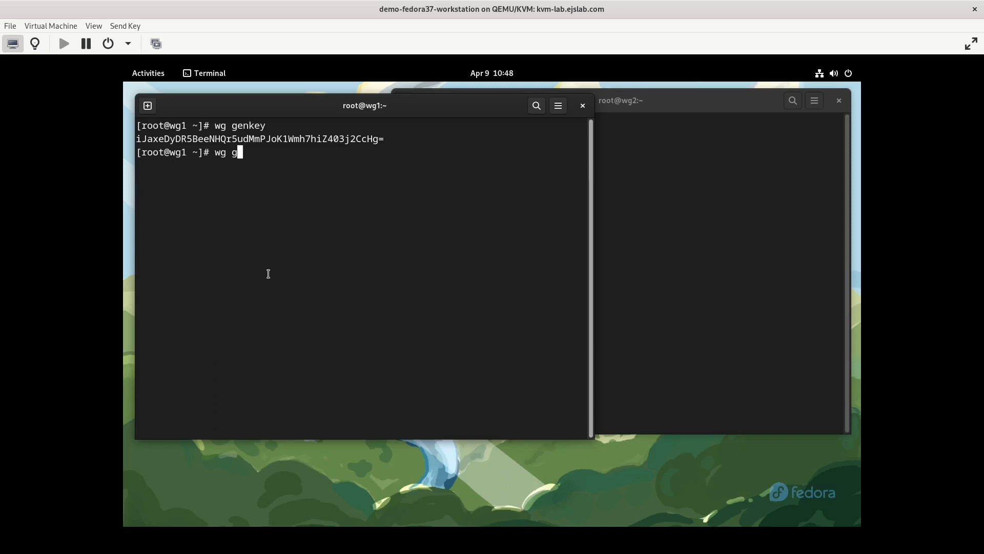
text(enkey)
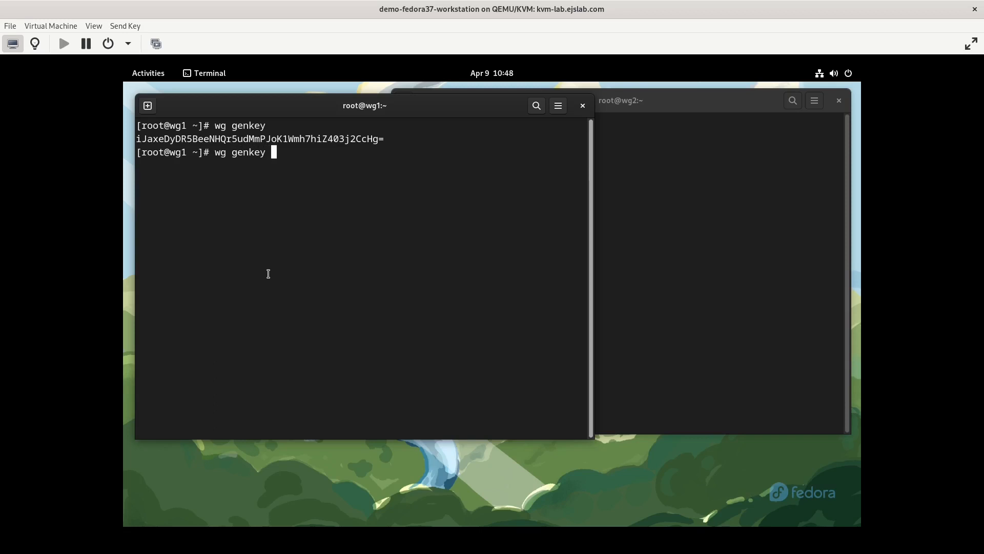
text(| wg pubkey)
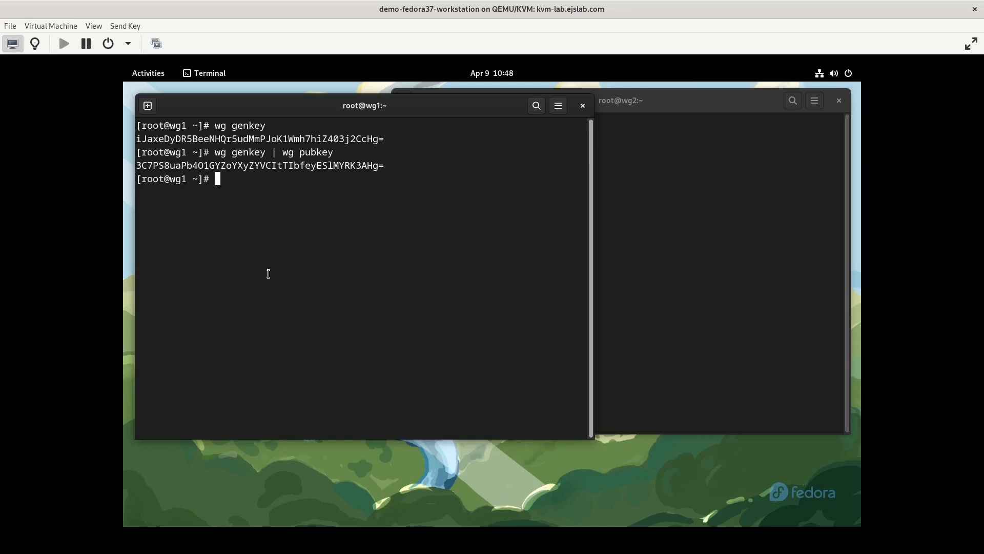
text(clear)
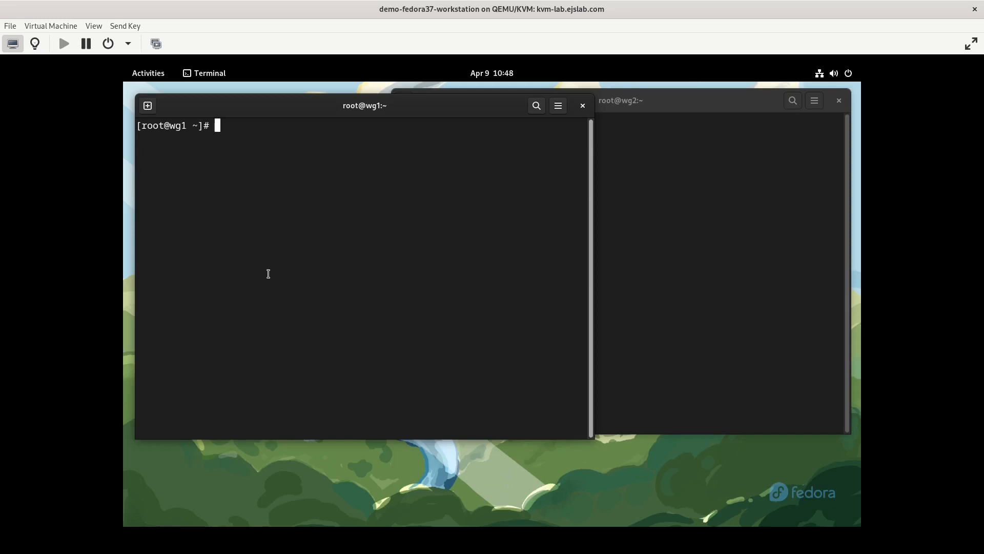
Generate wg1's key pair into private.key and public.key with tee, then cat both files
text(wg ge)
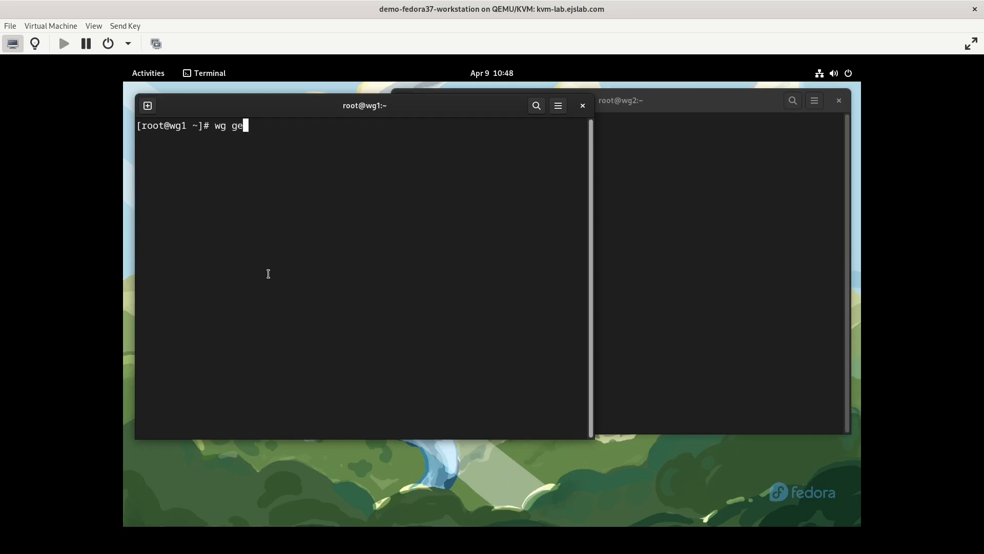
text(nkey | tee)
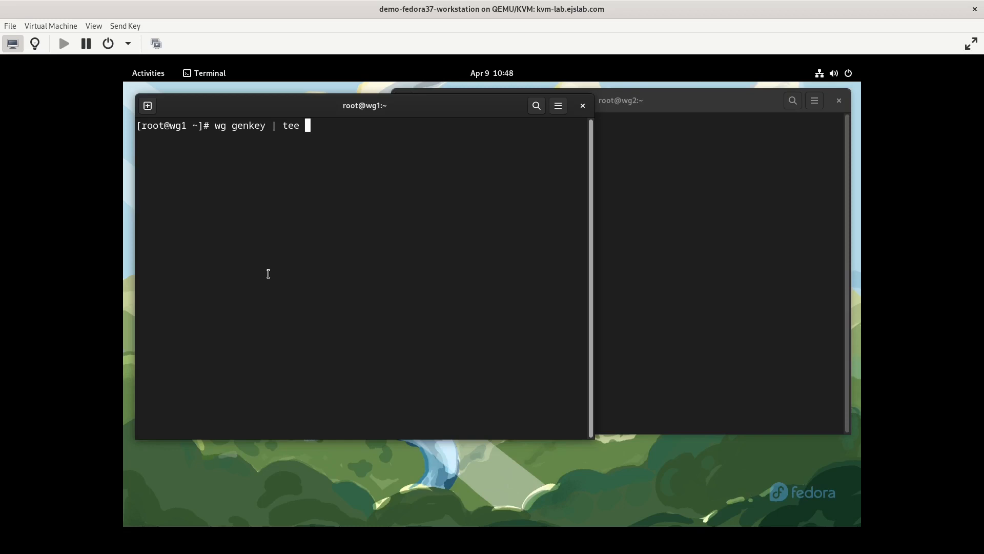
text(pri)
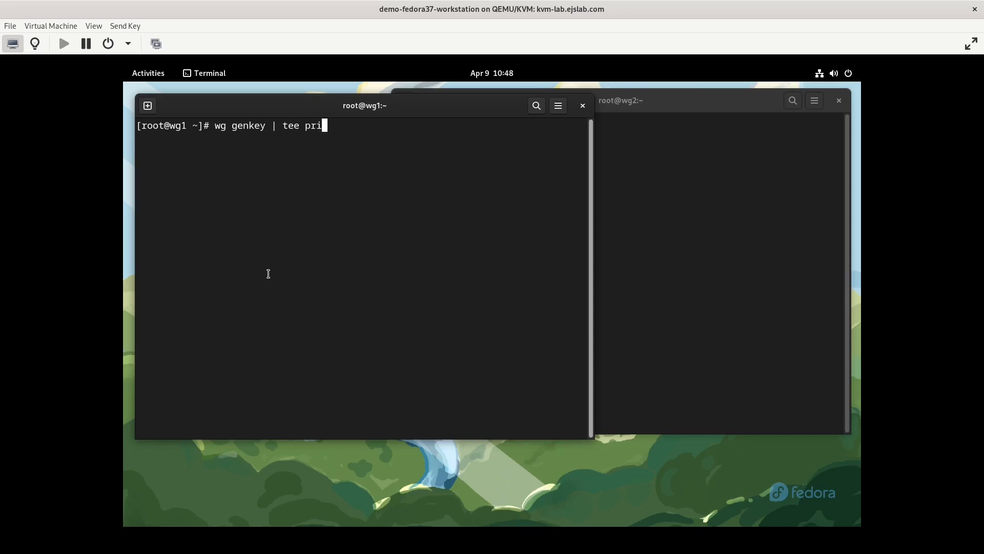
text(vate.key | wg pub)
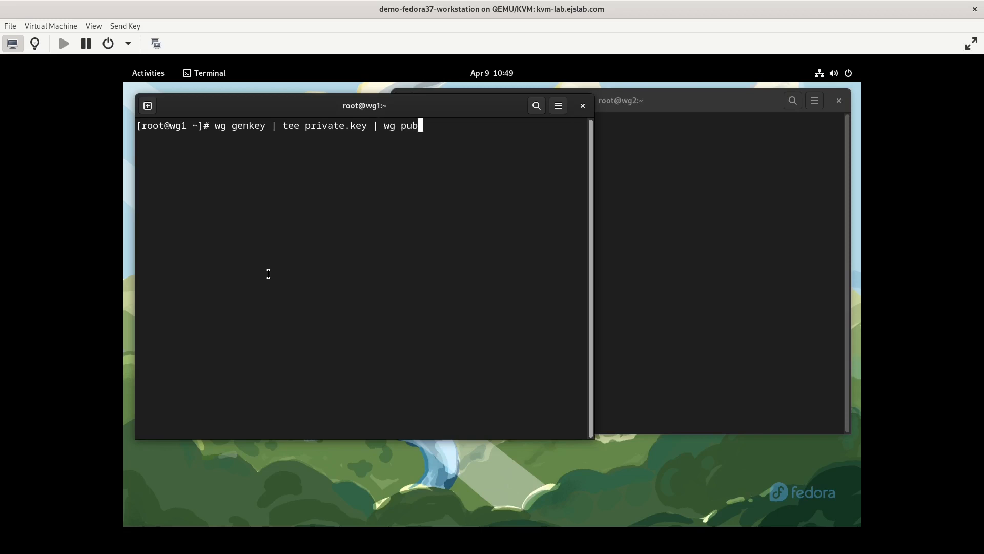
text(key >)
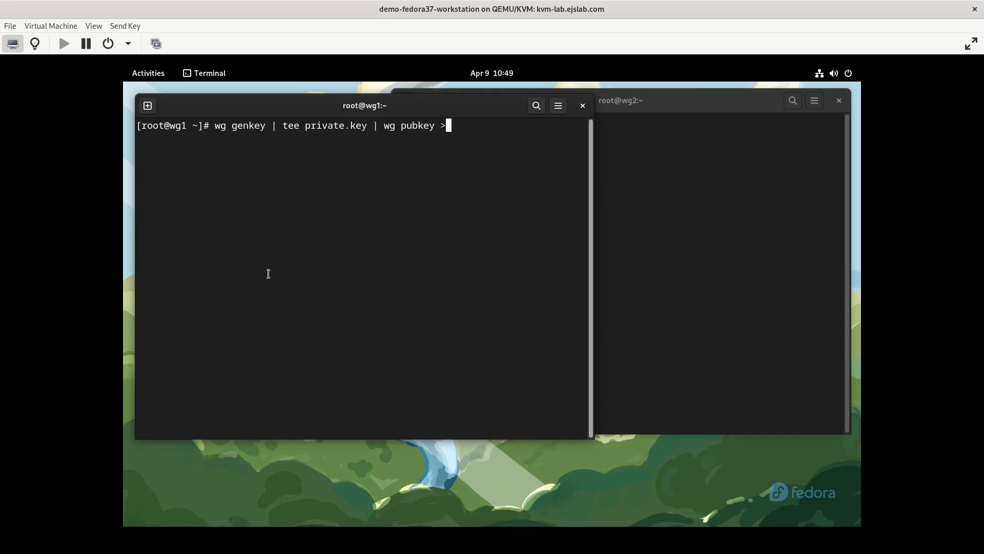
text(p)
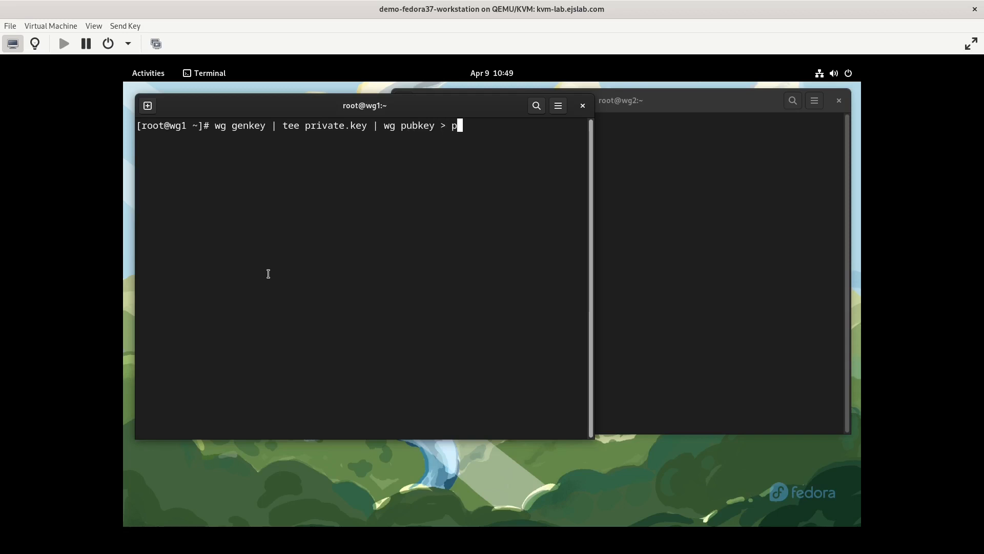
text(ublic.key)
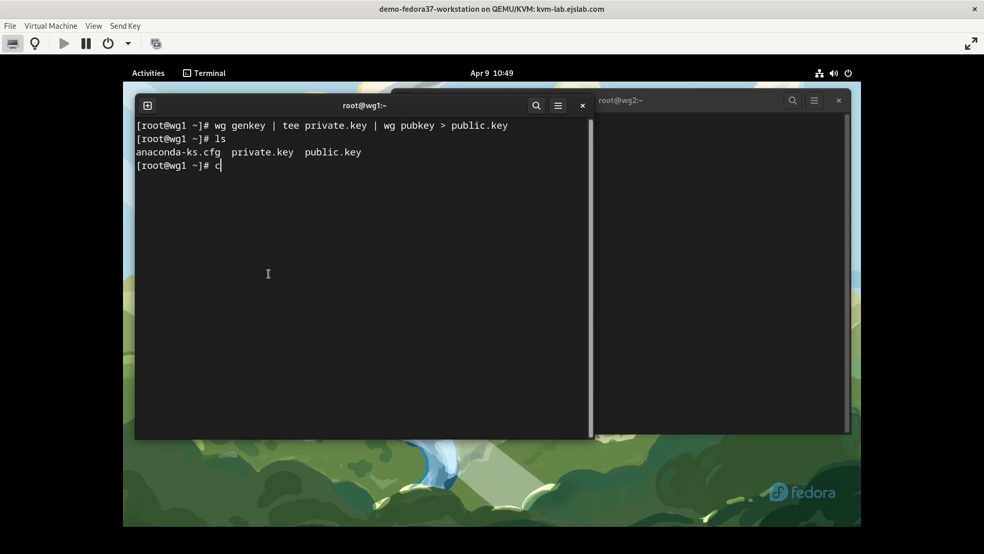
text(at private.key)
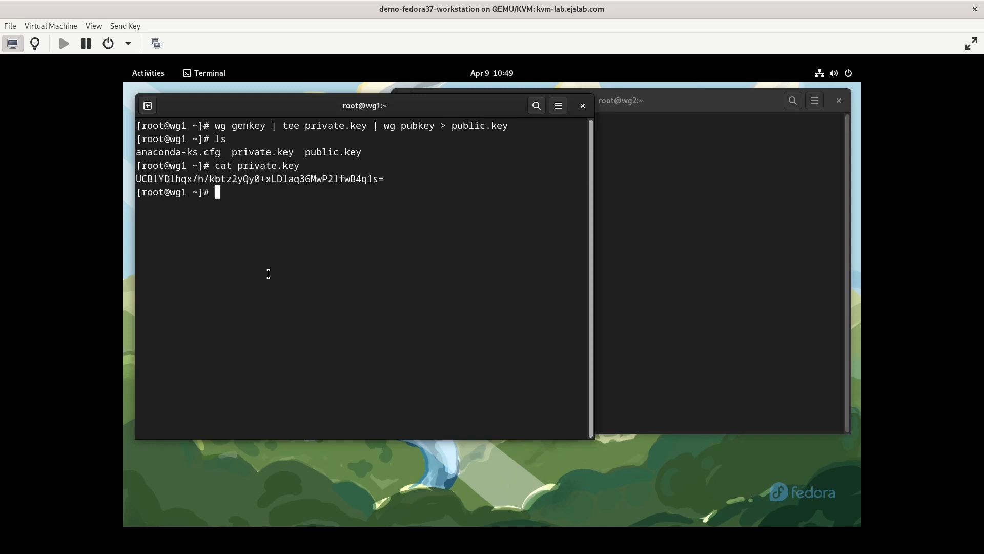
text(cat public.key)
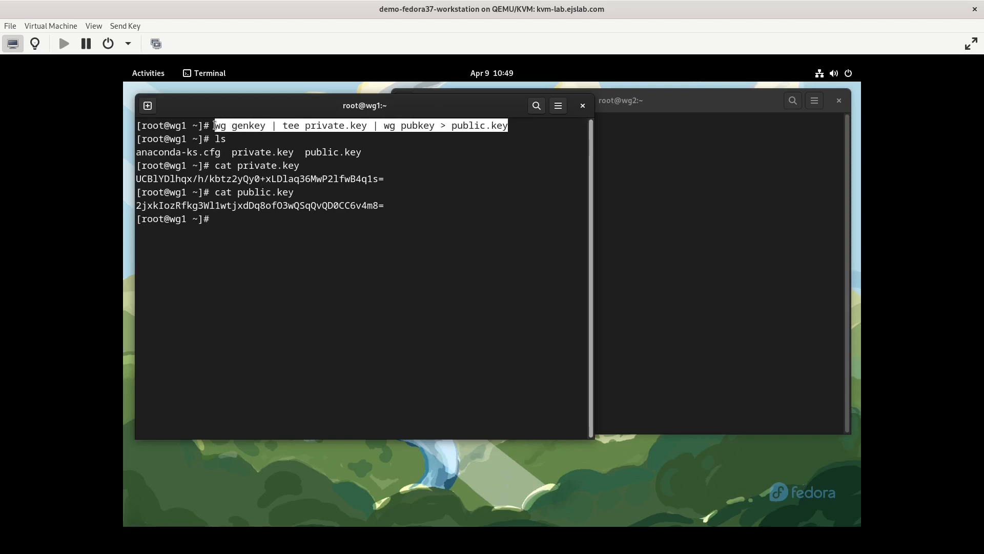
mouse_move(697, 238)
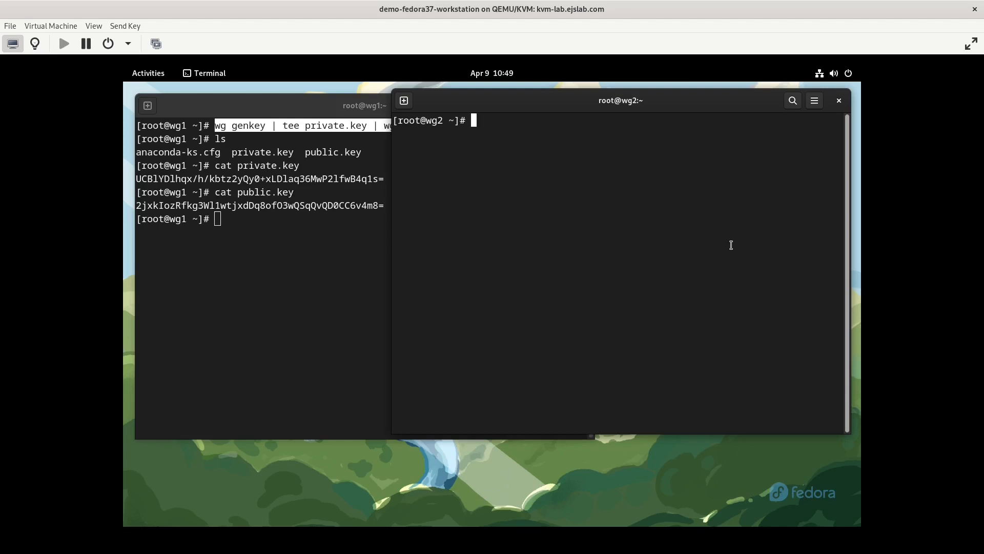
Run wg genkey | tee private.key | wg pubkey > public.key on wg2
text(wg genkey | tee private.key | wg pubkey > public.key)
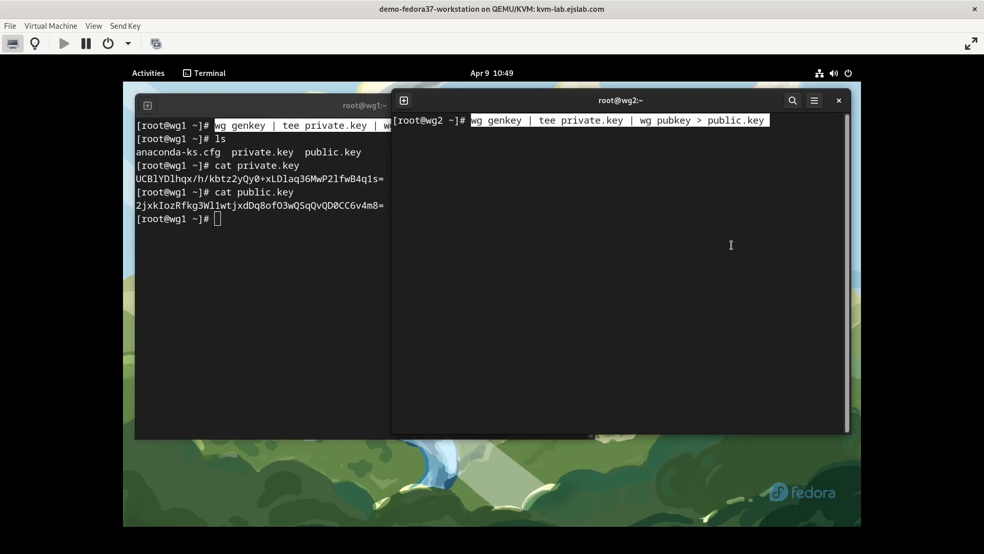
key(Return)
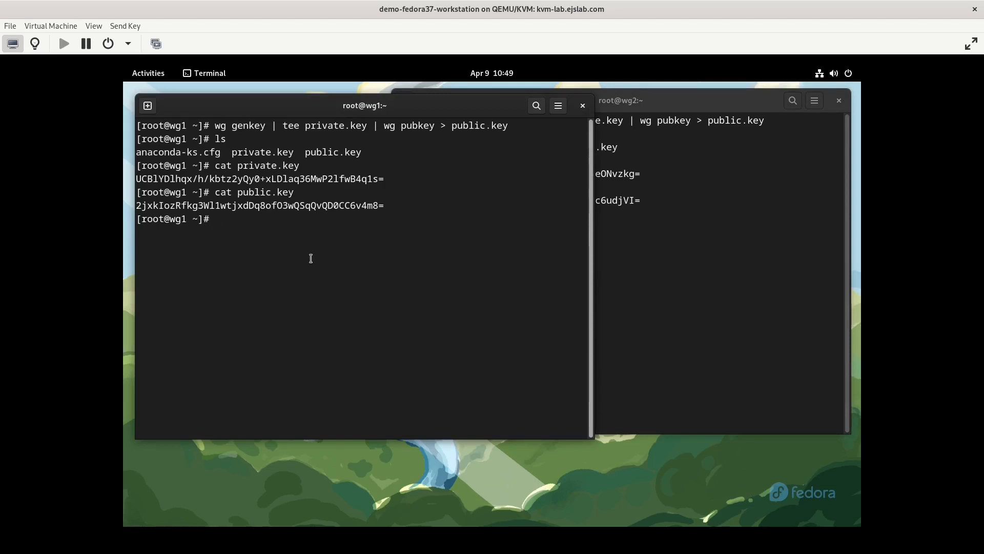
Add an nmcli WireGuard connection wg0 on interface wg0 with autoconnect no
text(n)
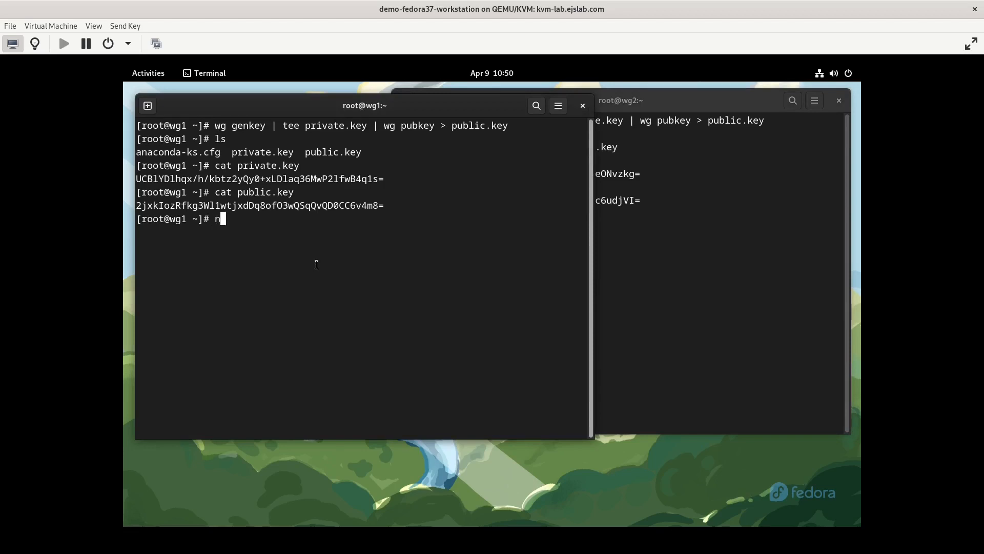
text(mcli con a)
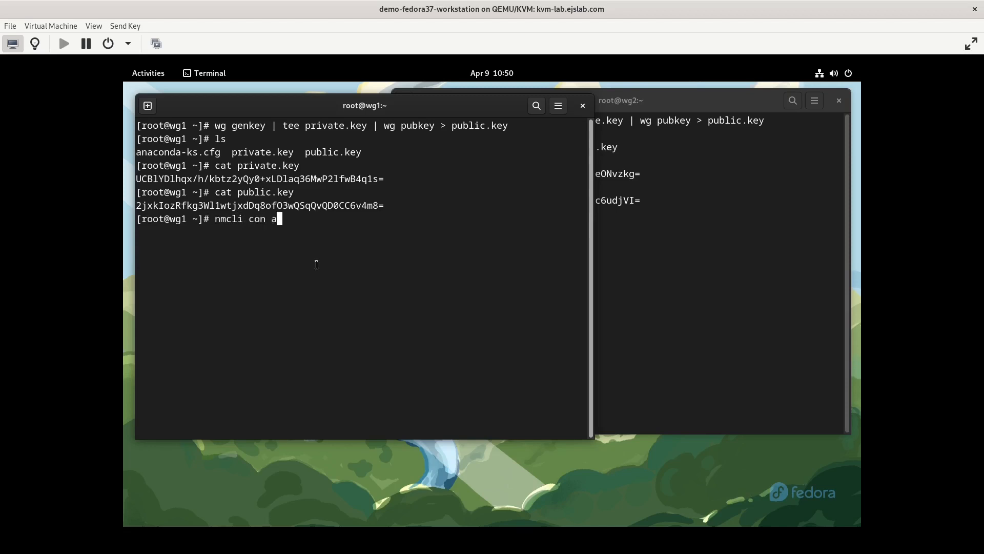
text(dd type wiregua)
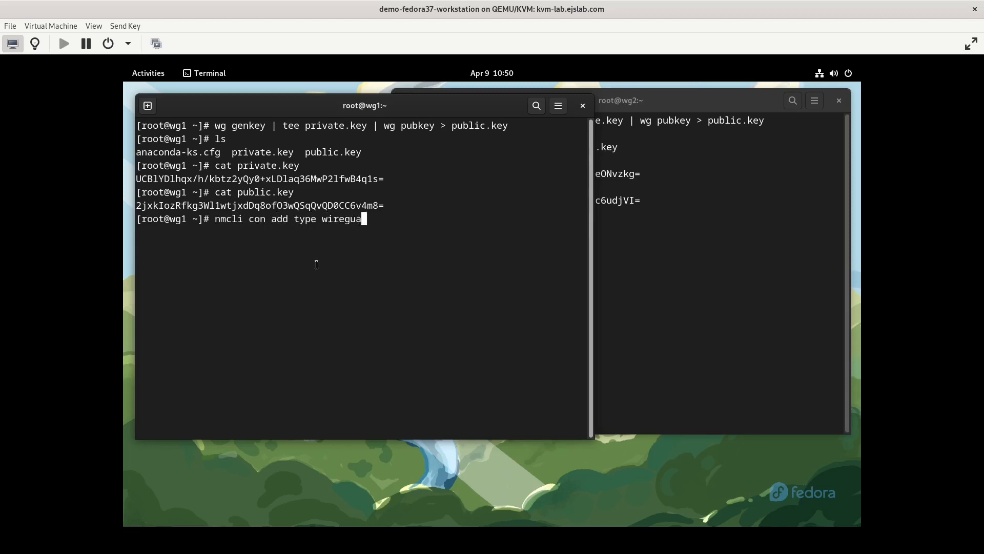
text(rd -)
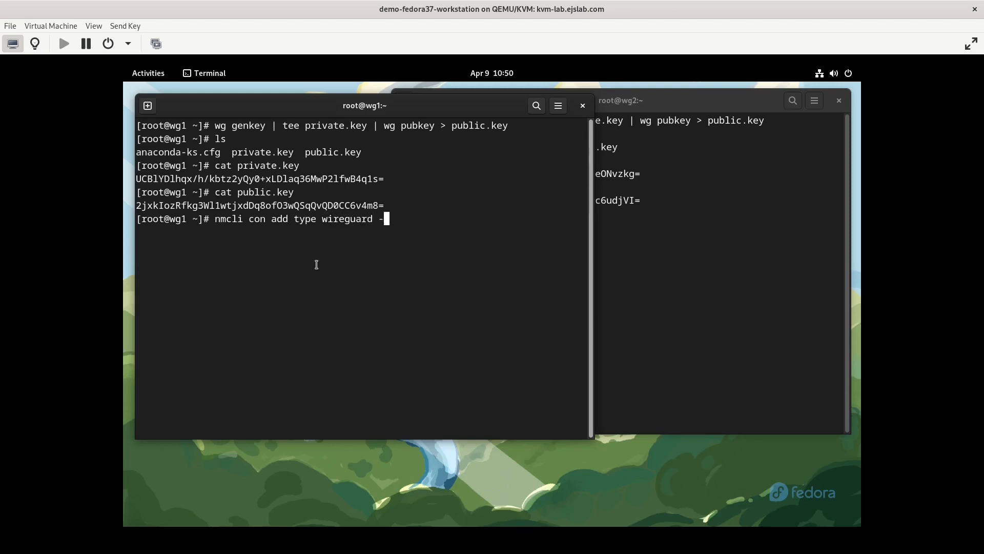
text(con-name)
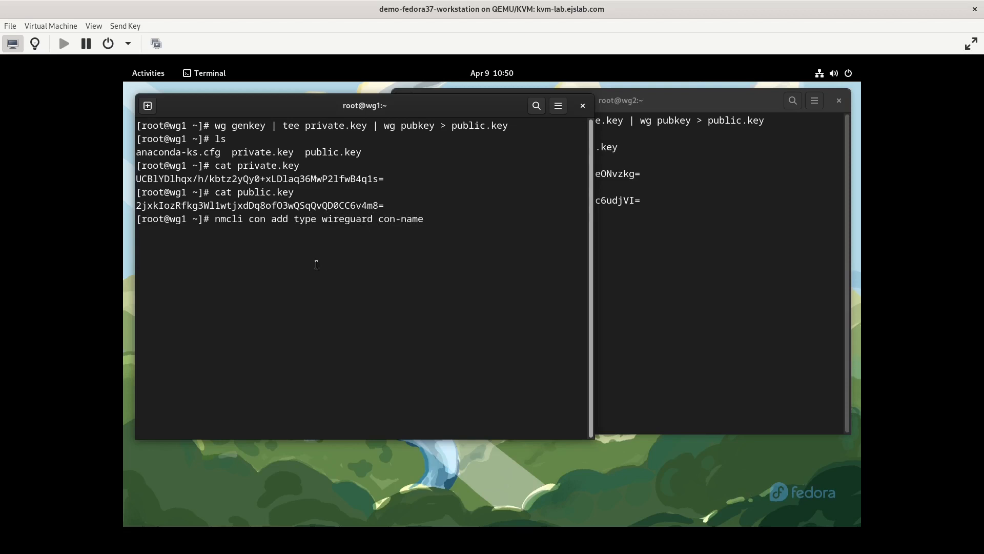
text(wg0 -)
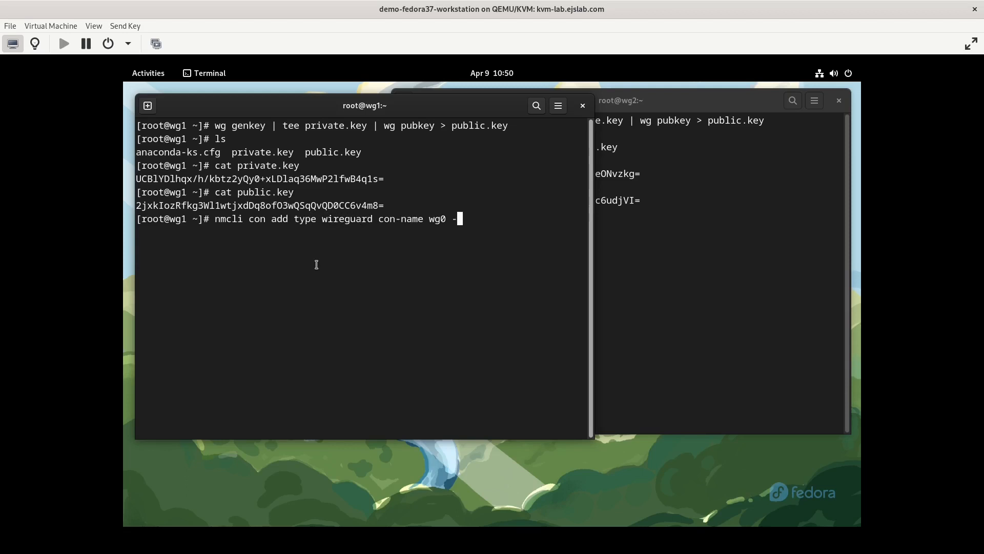
text(if)
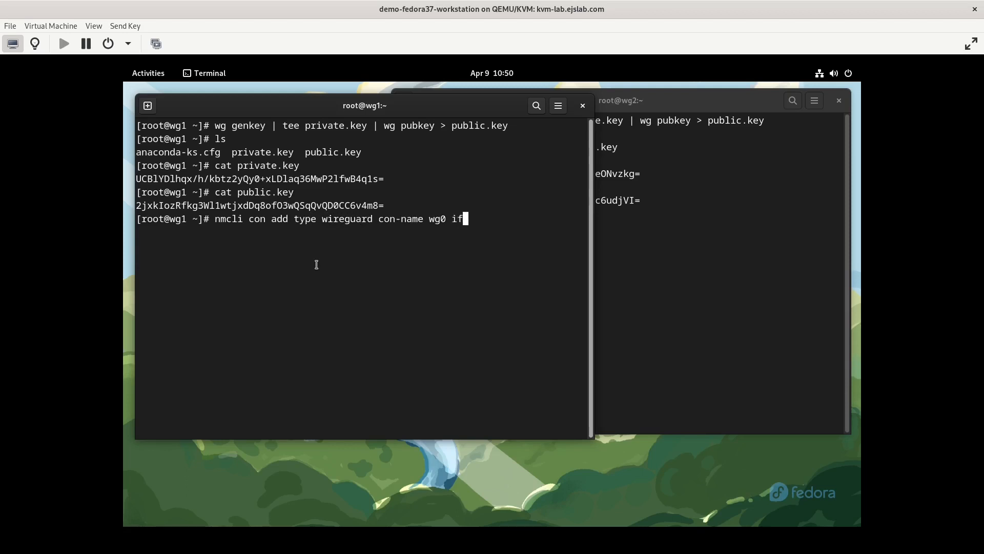
text(name wg0)
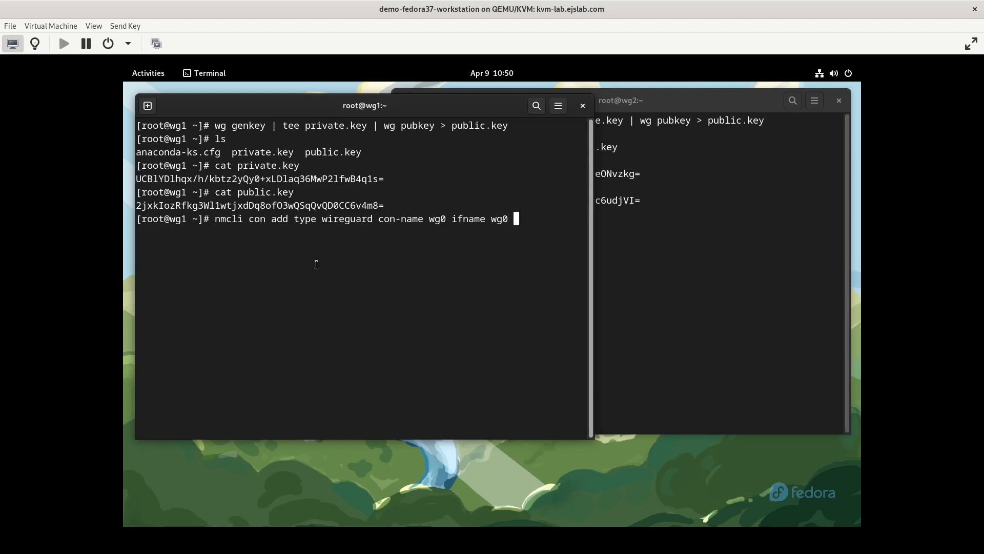
text(autoconnect no)
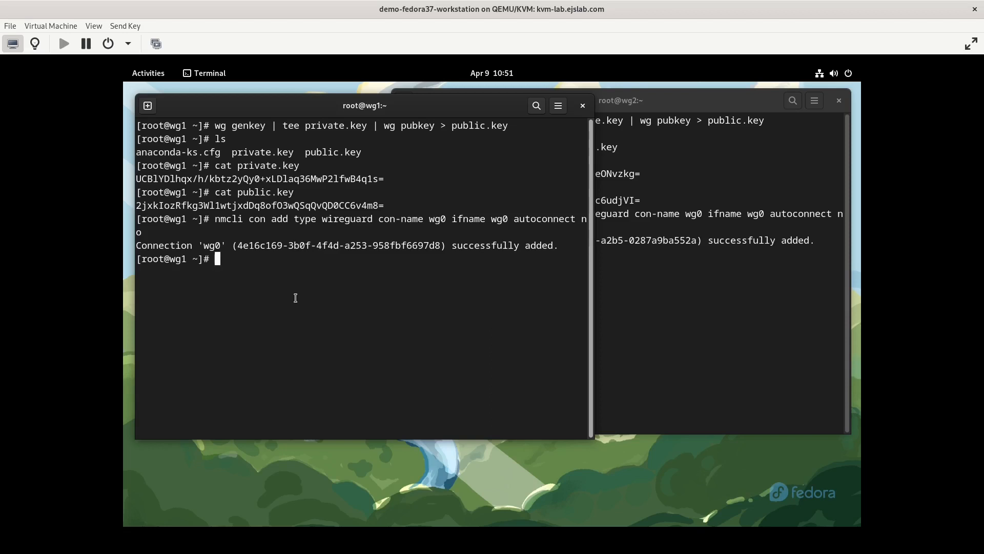
Set wg0 ipv4.method manual with address 10.0.0.1/30 on wg1 and 10.0.0.2/30 on wg2
text(nmcli)
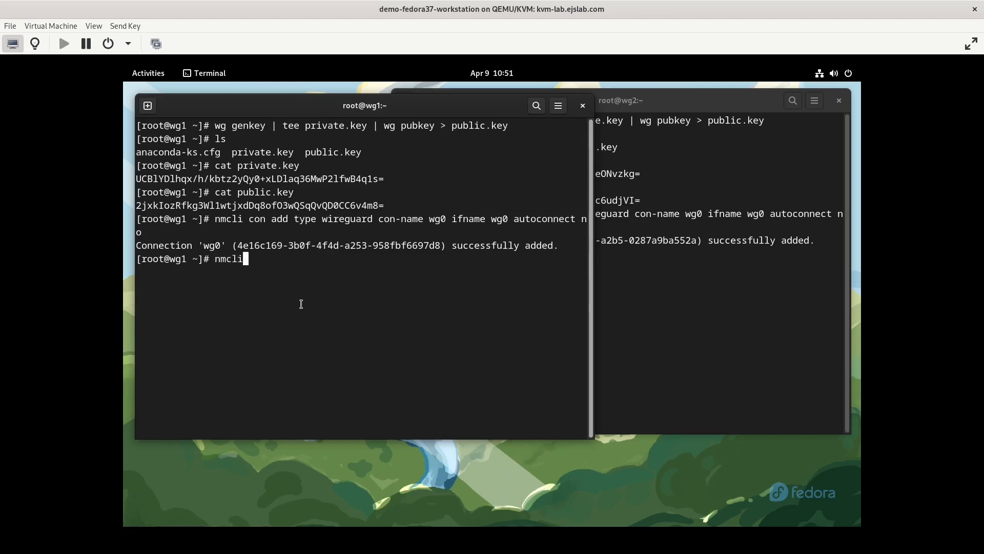
text(con mod wg0)
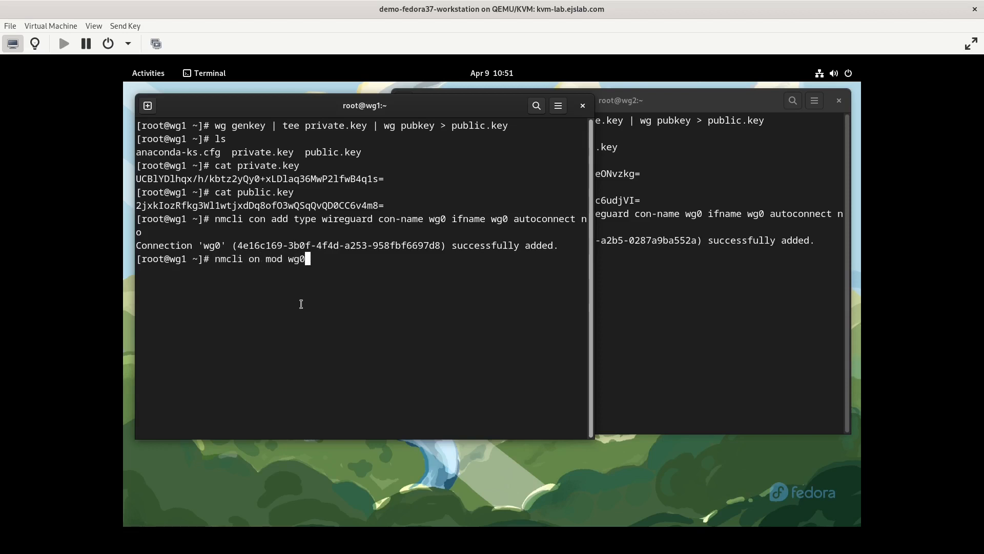
text(ipv4.)
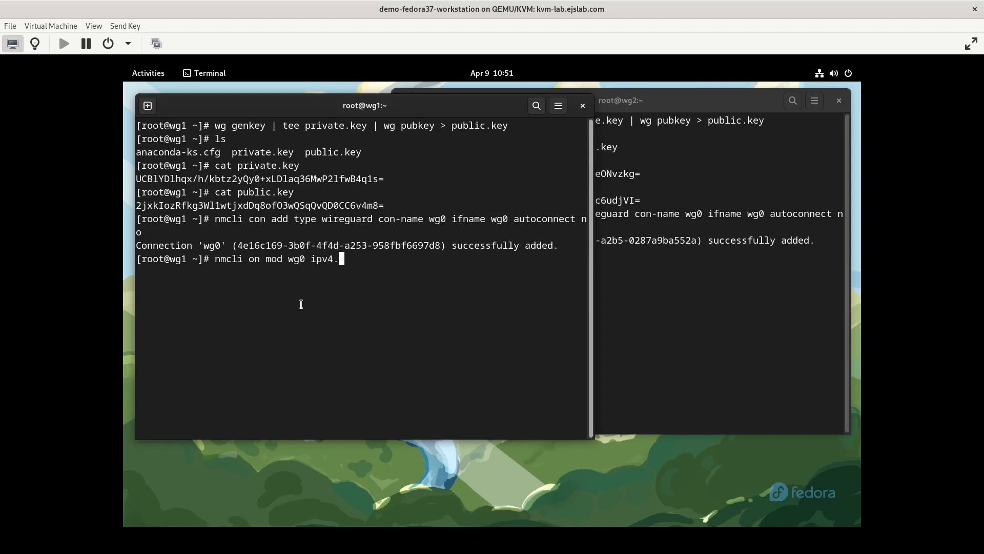
text(meh)
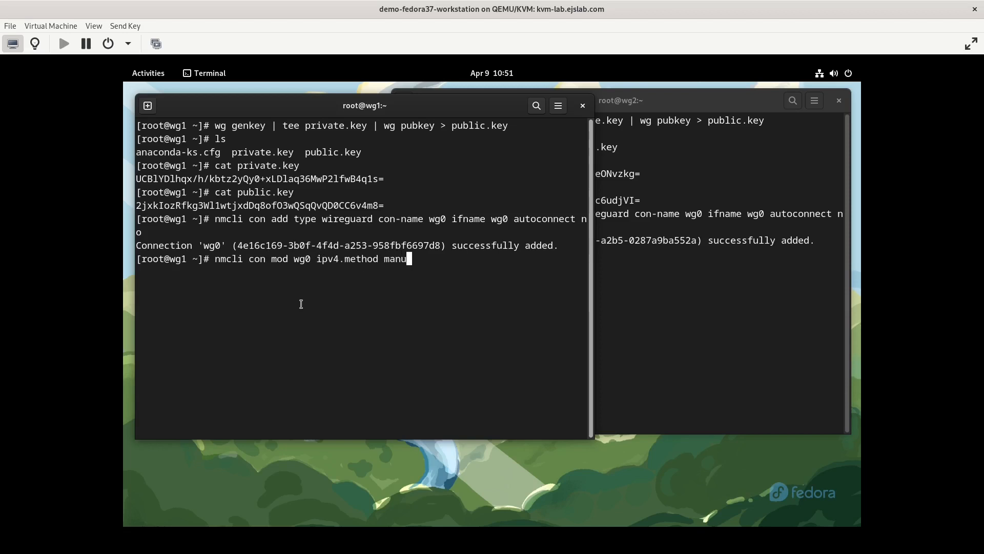
key(BackSpace)
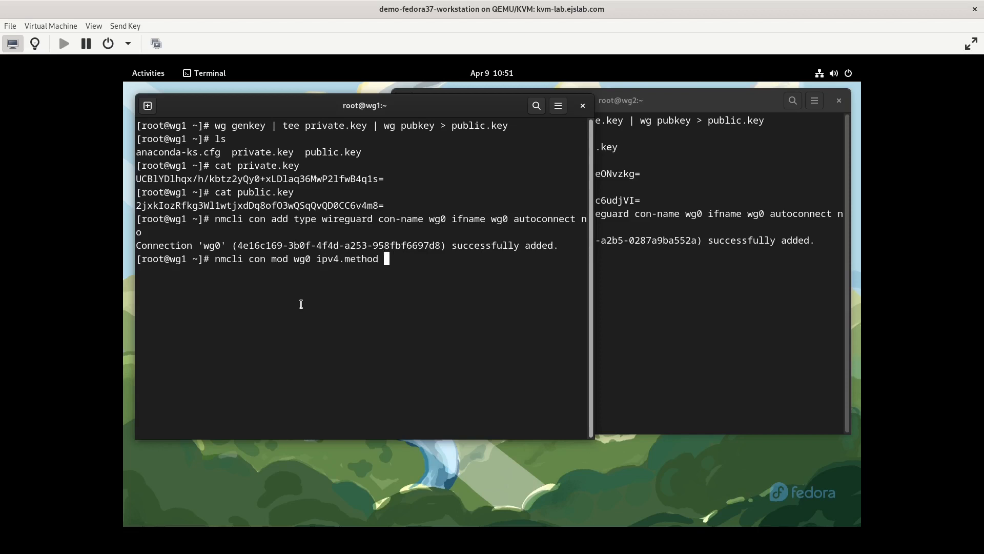
text(manu)
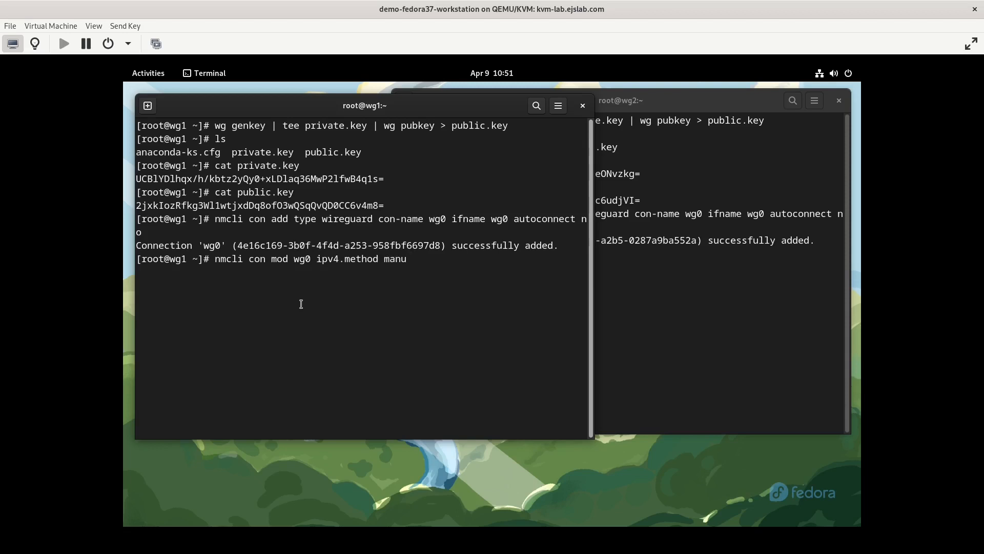
key(BackSpace)
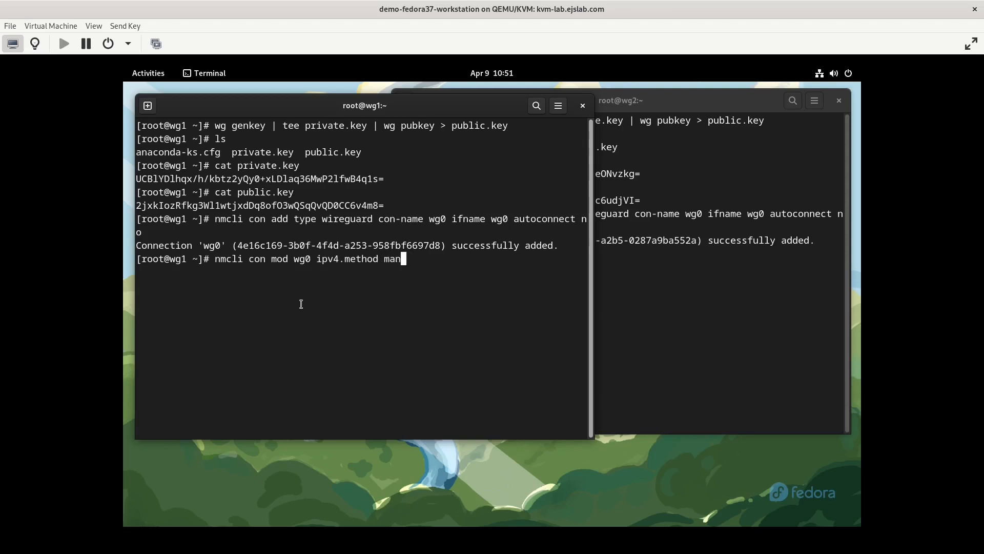
text(ual ipv4.addresses 10)
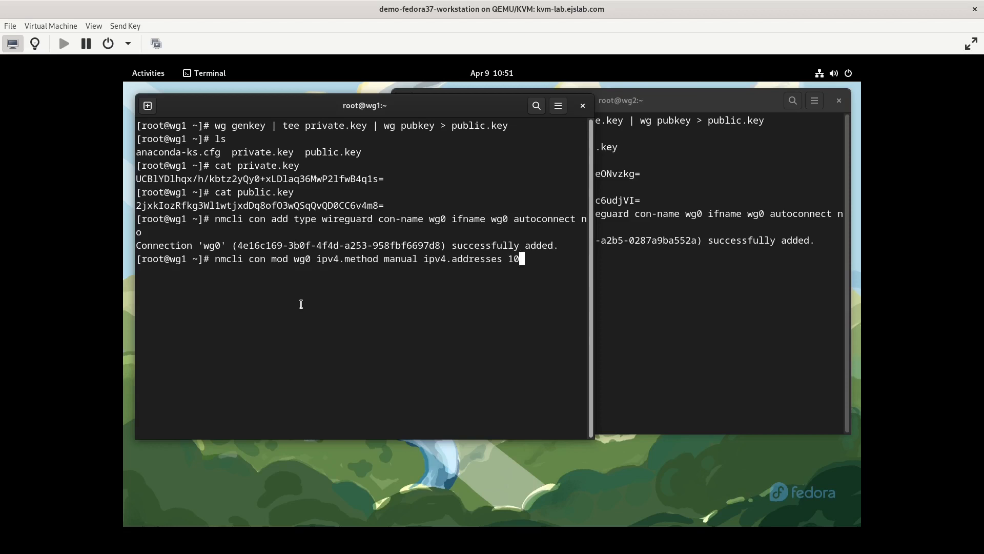
text(.)
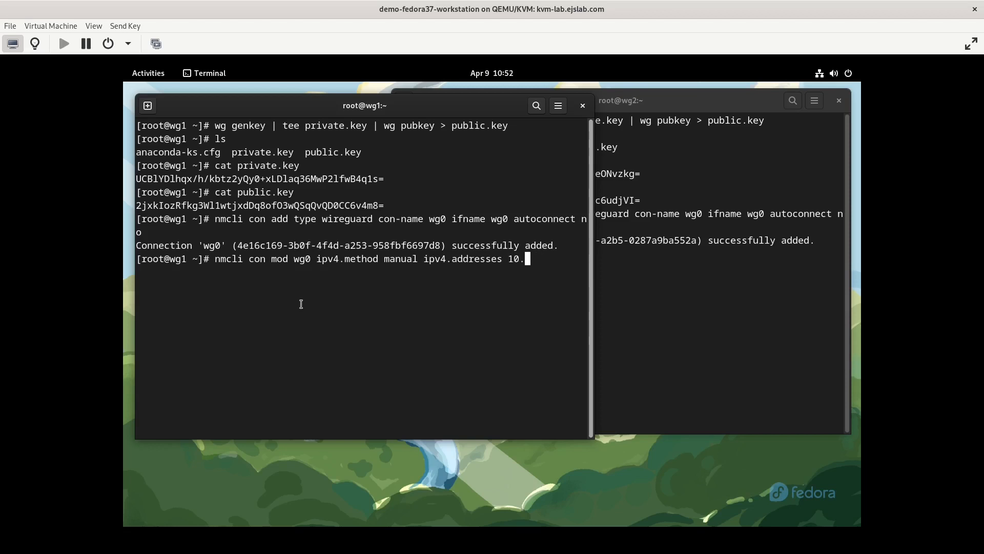
text(0.0.1/3)
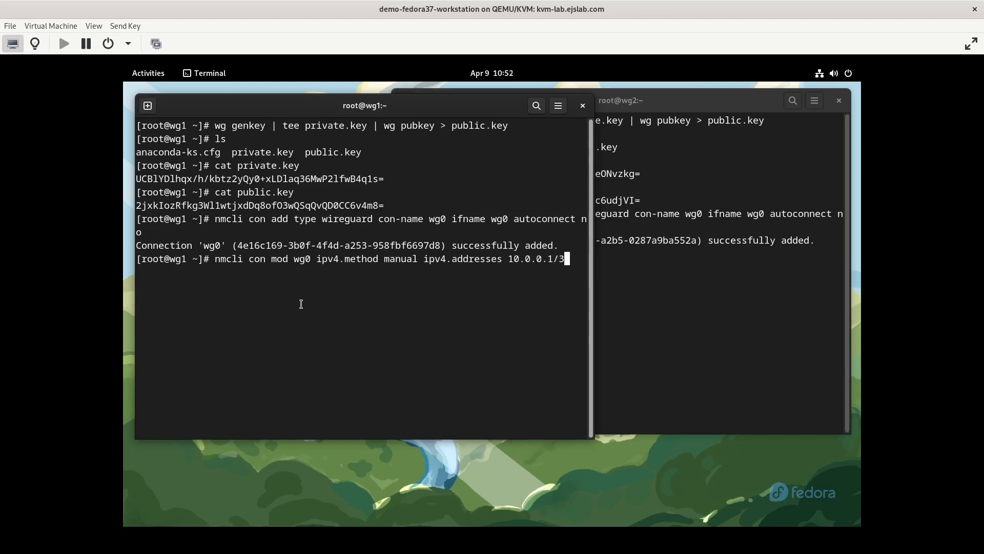
text(0)
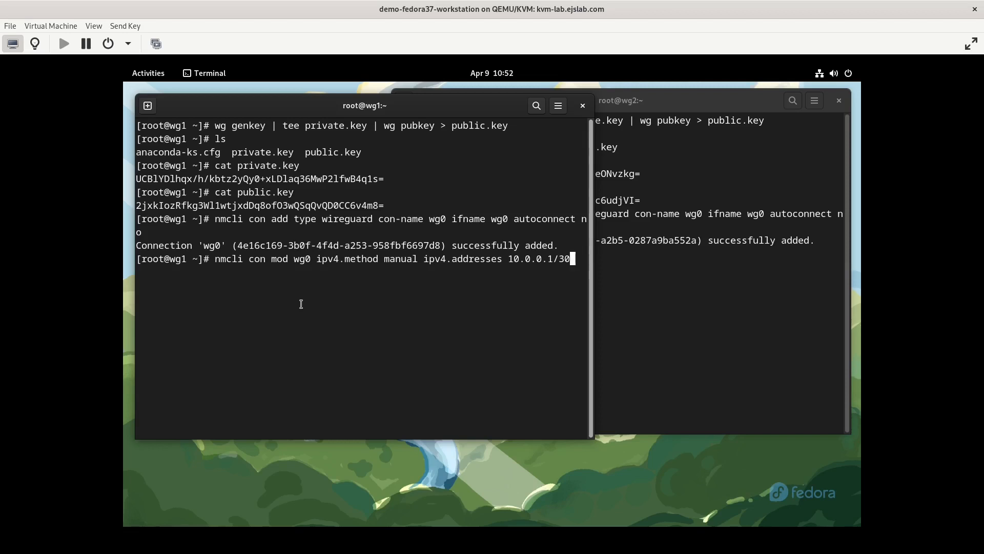
key(Return)
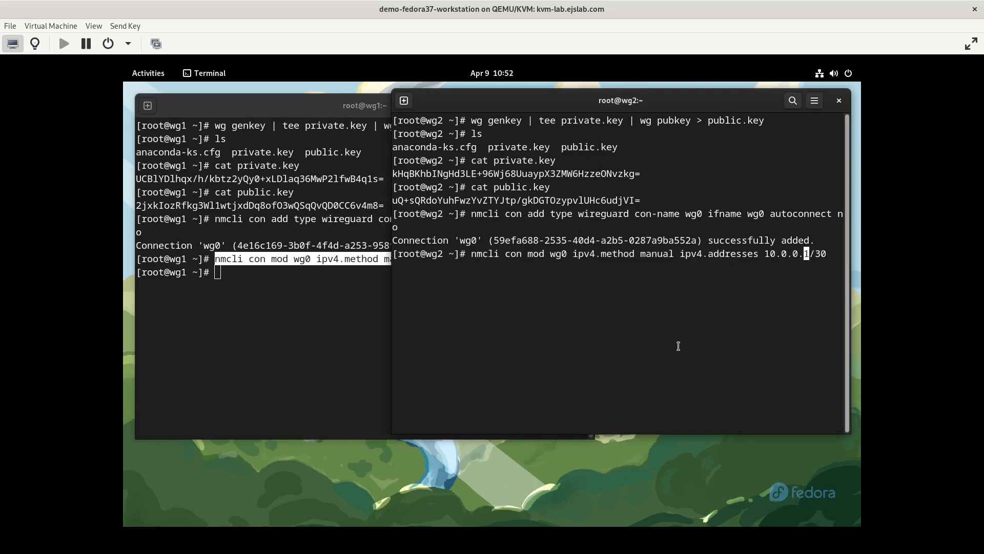
key(Return)
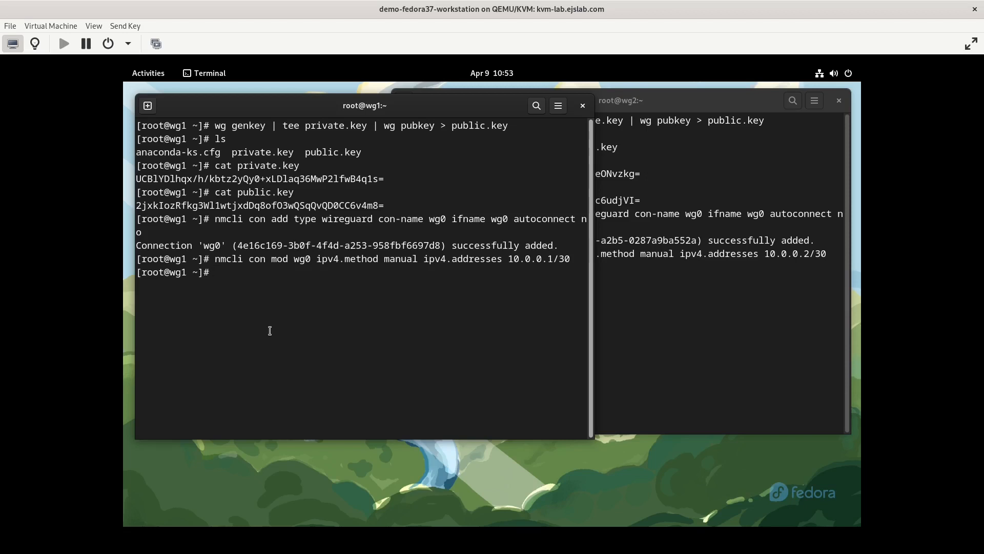
Set wg0's wireguard.private-key from $(cat private.key)
text(nmcli con mod wg0)
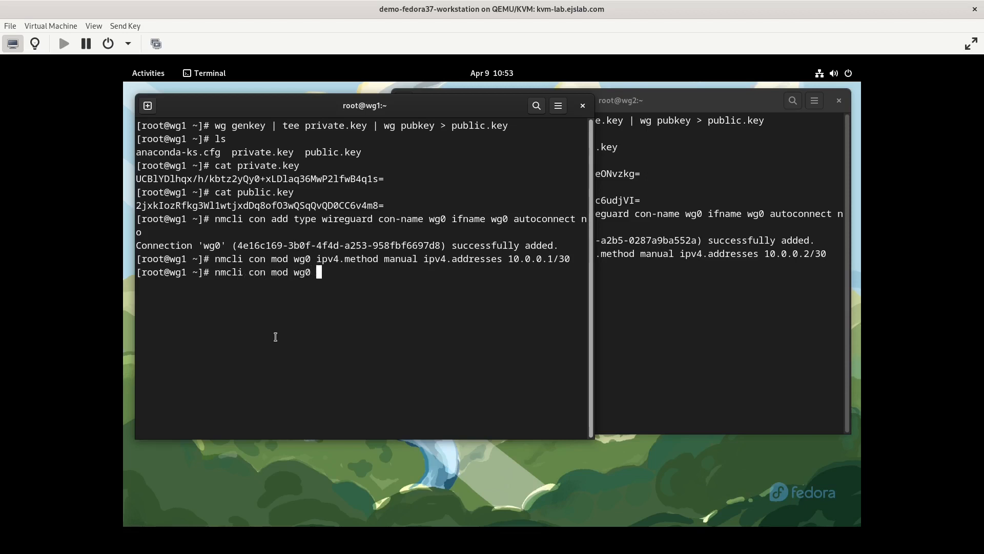
text(wireguard.)
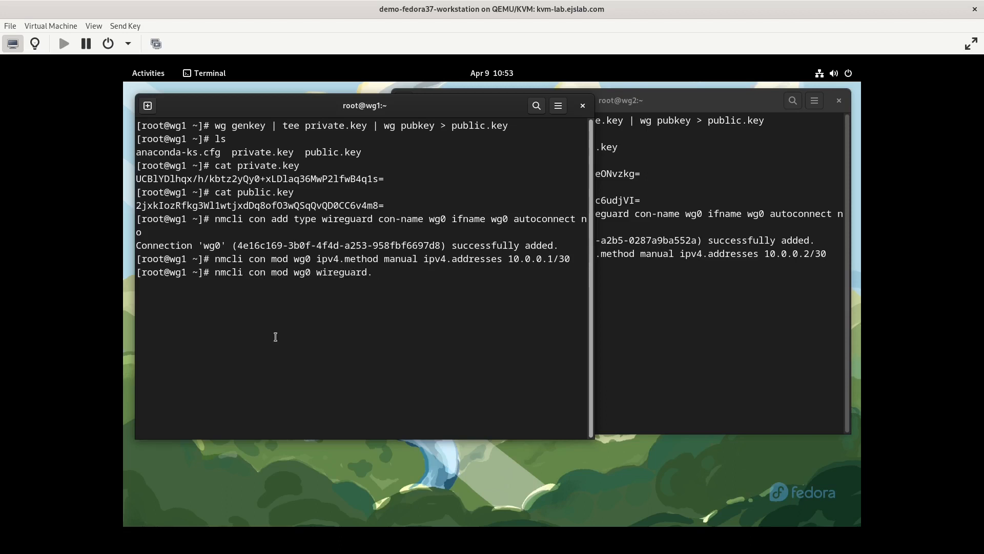
text(private-key)
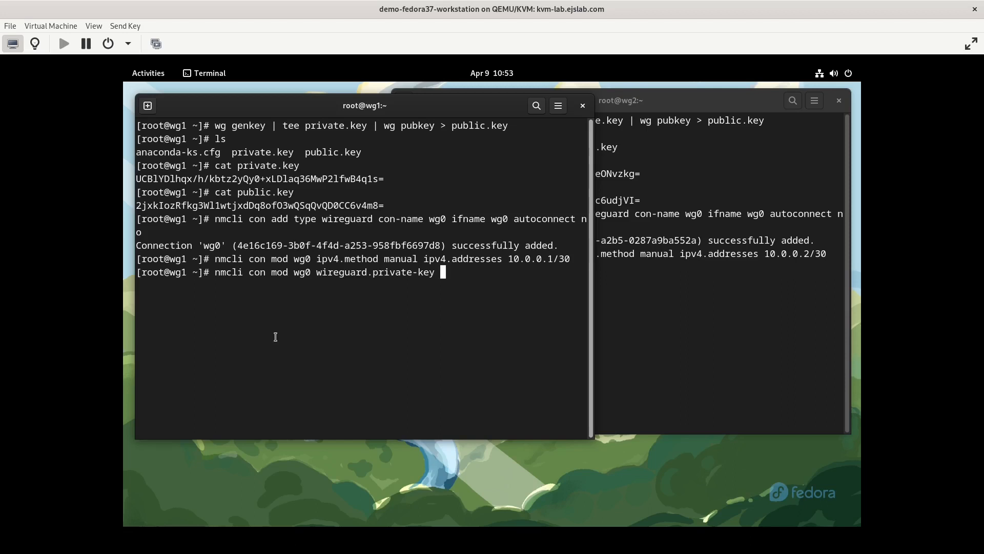
text($(cat)
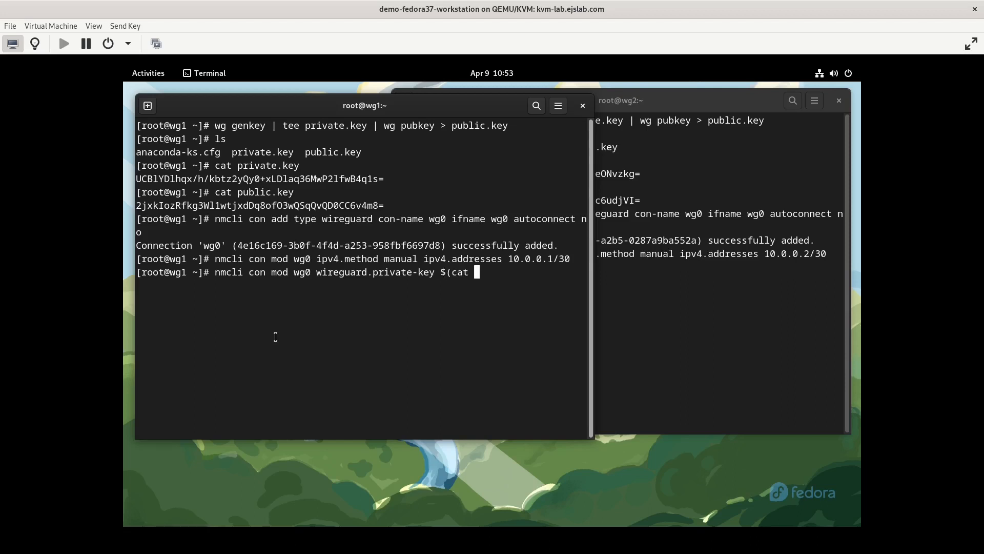
text(private.key)
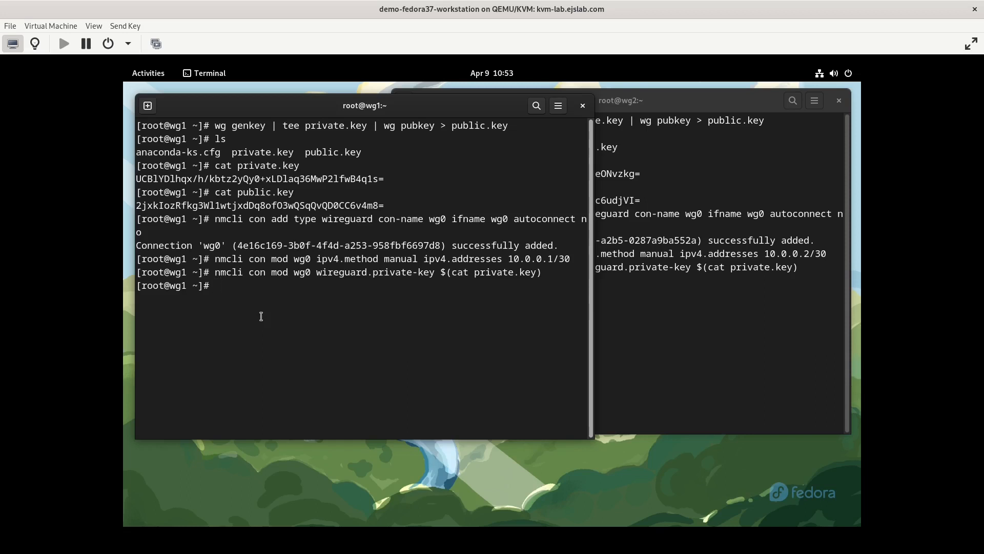
Set wg0's wireguard.listen-port to 51820
text(nmcli con)
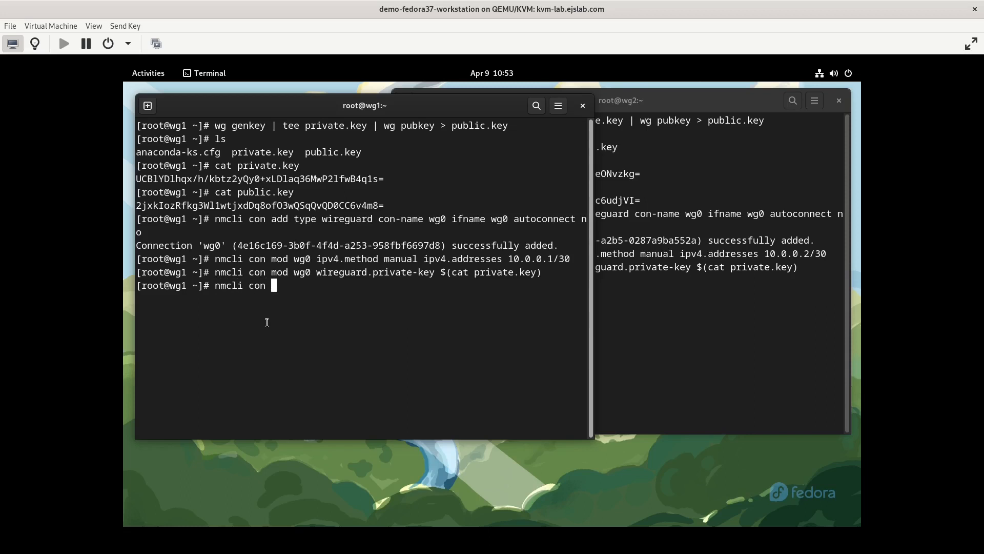
text(mod wg0 wireguard.listen-port)
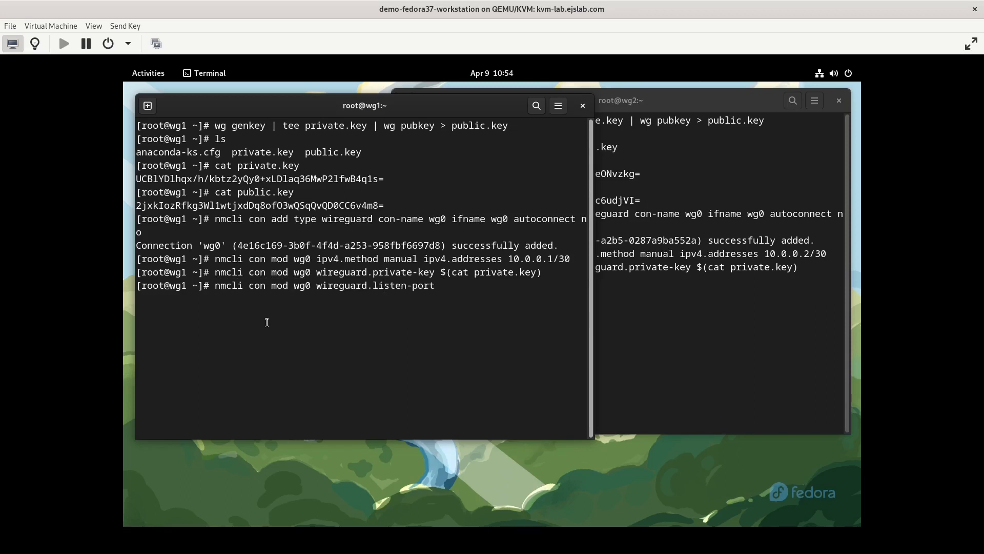
text(51820)
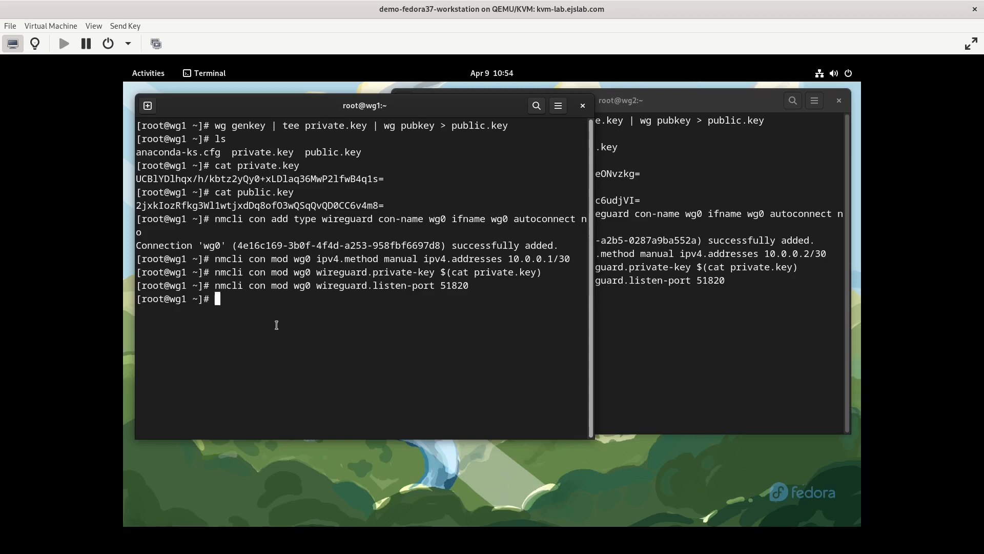
Edit wg1's wg0.nmconnection in /etc/NetworkManager with vi, starting a wireguard-peer section
text(cd /etc/NetworkManager/system-connections/)
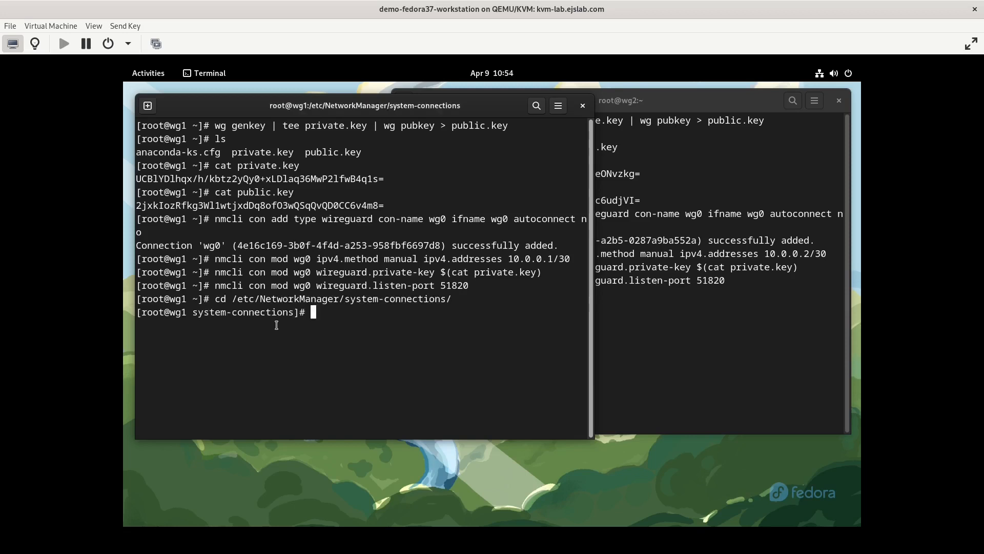
text(ls)
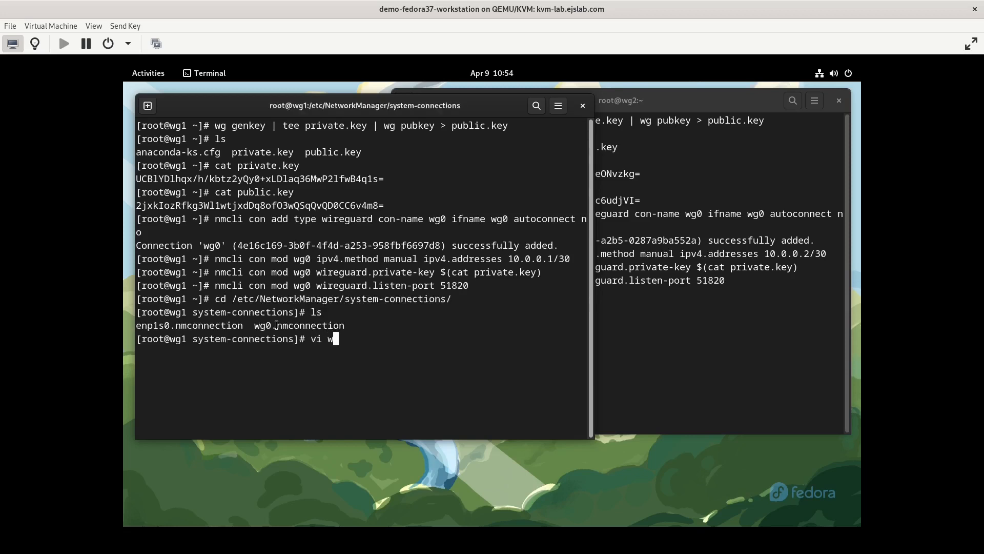
text(g0.nmconnection)
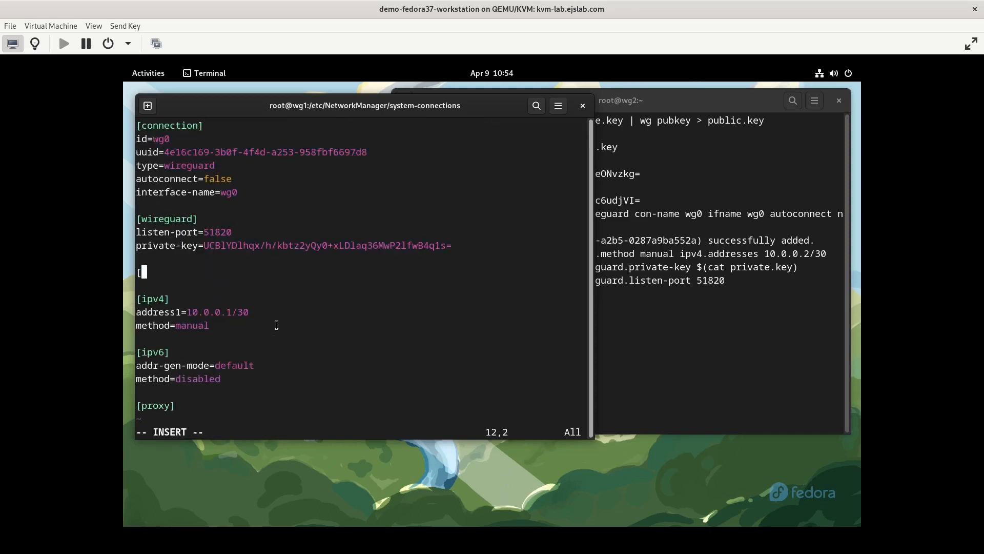
text(wiregu)
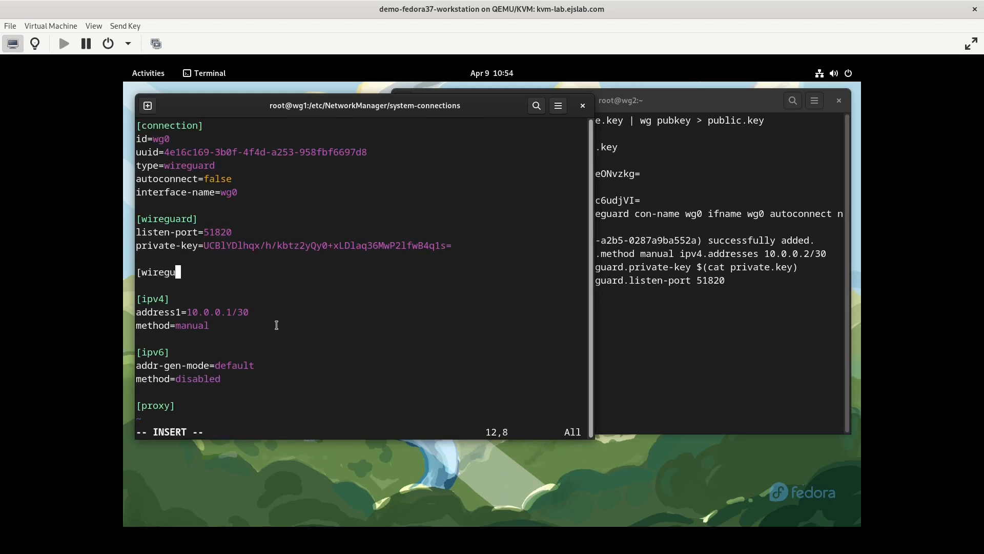
text(ard-peer.)
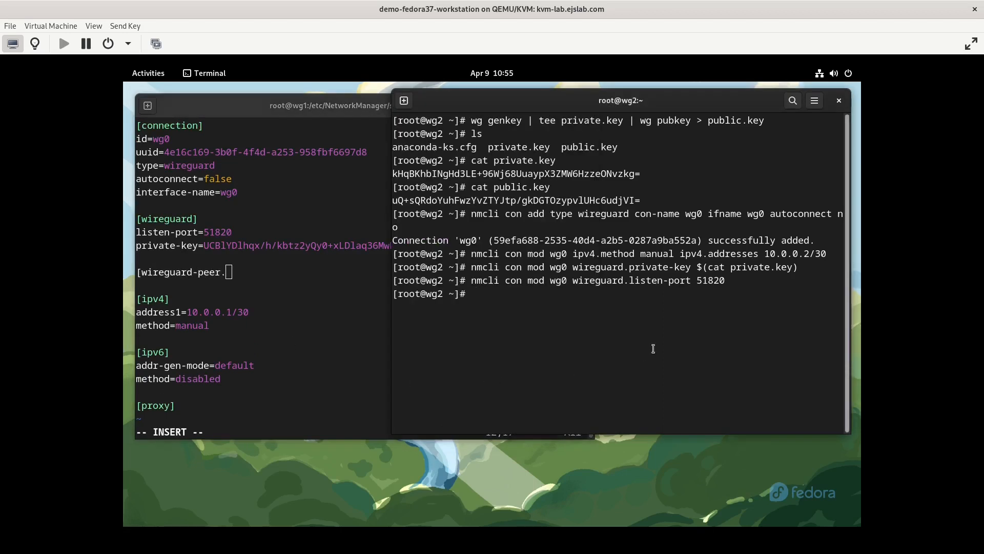
Add wg2's copied public key, endpoint 192.168.122.220:51820 and allowed-ips 10.0.0.2, then save
text(cat public.key)
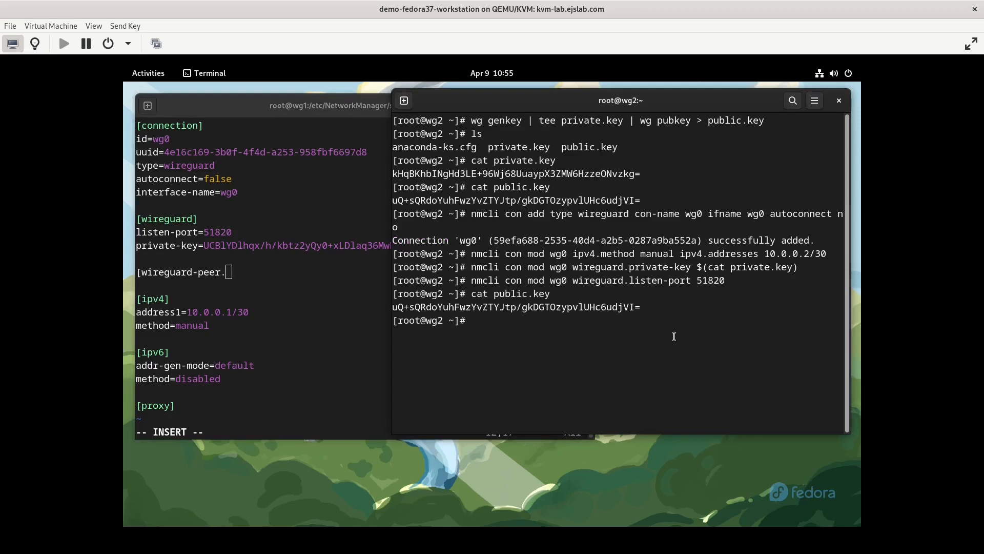
double_click(565, 306)
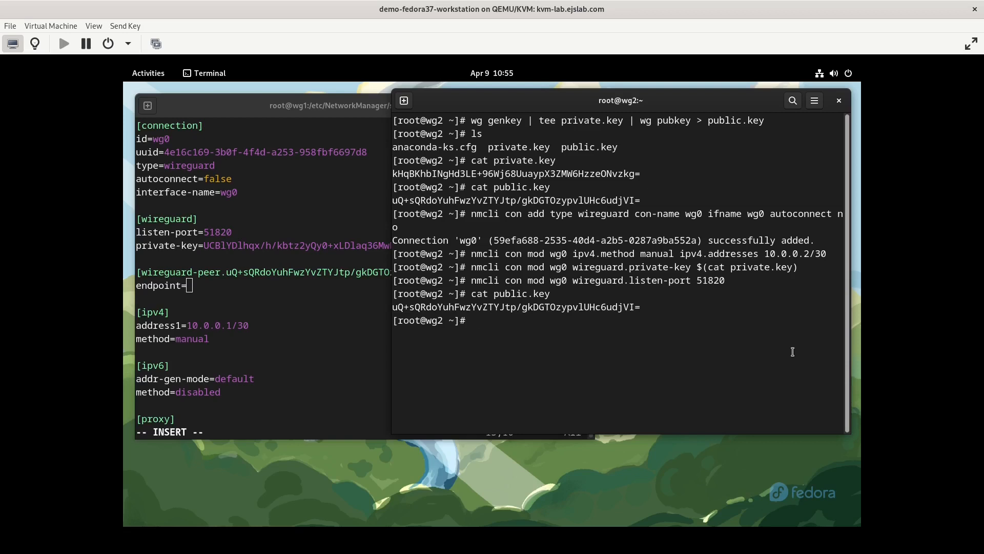
mouse_move(797, 358)
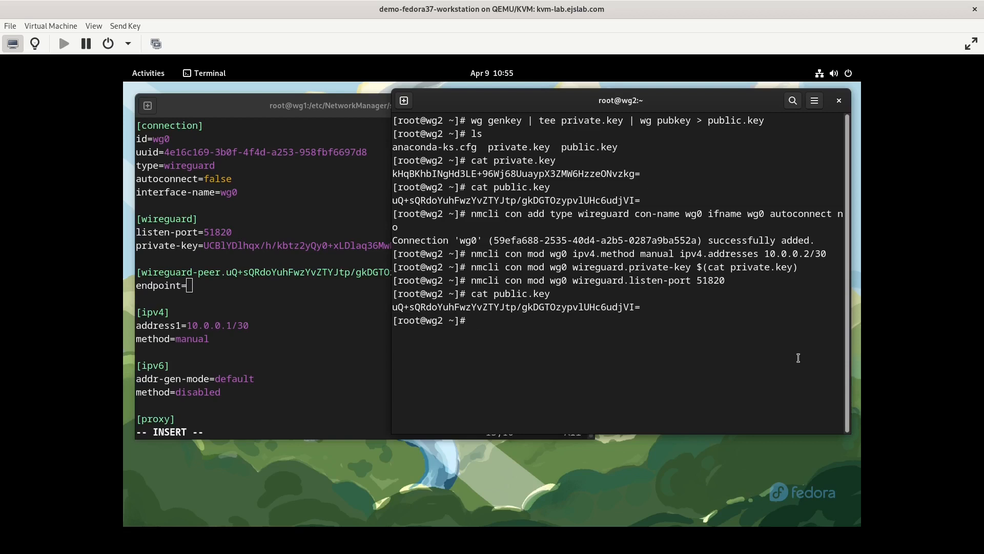
text(ip addr sh)
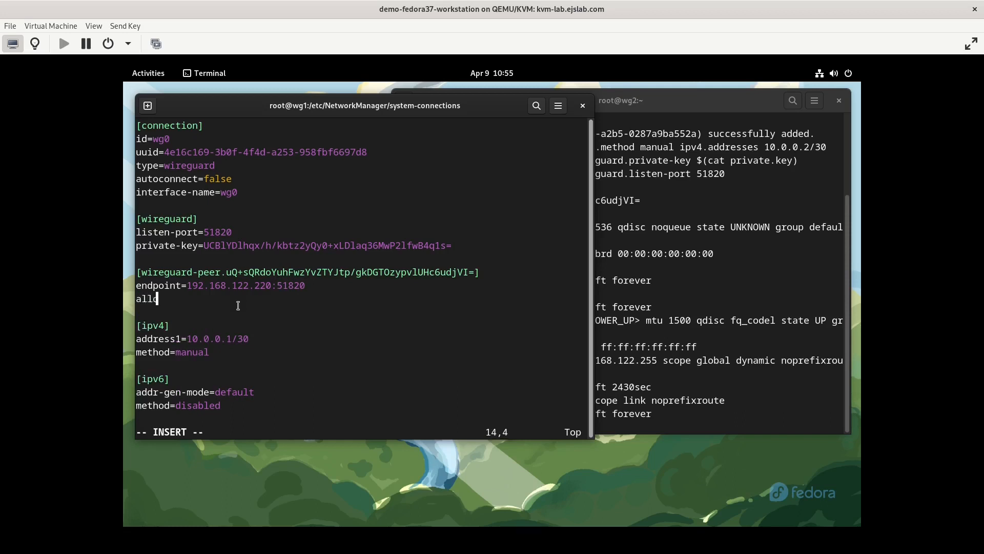
text(wed-ips)
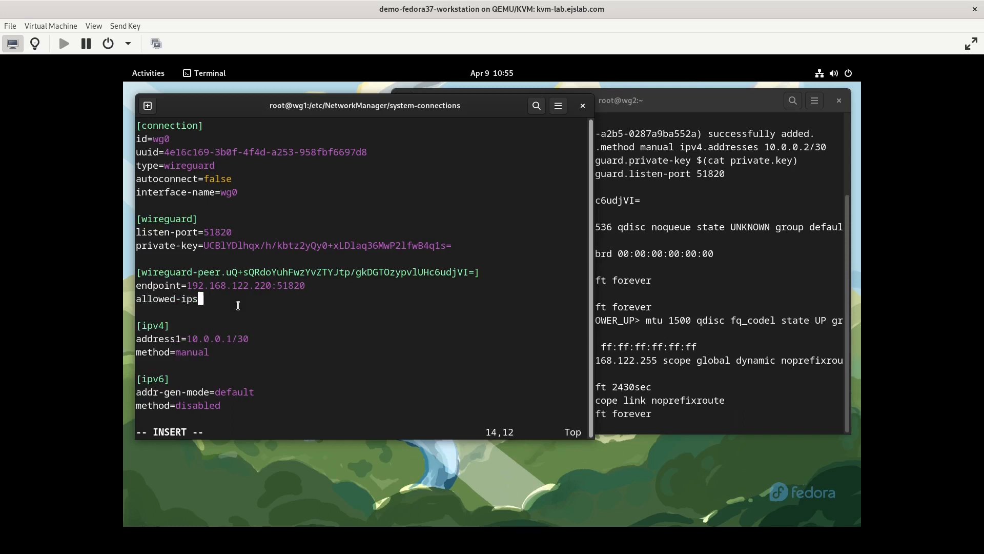
text(10.0.0.2)
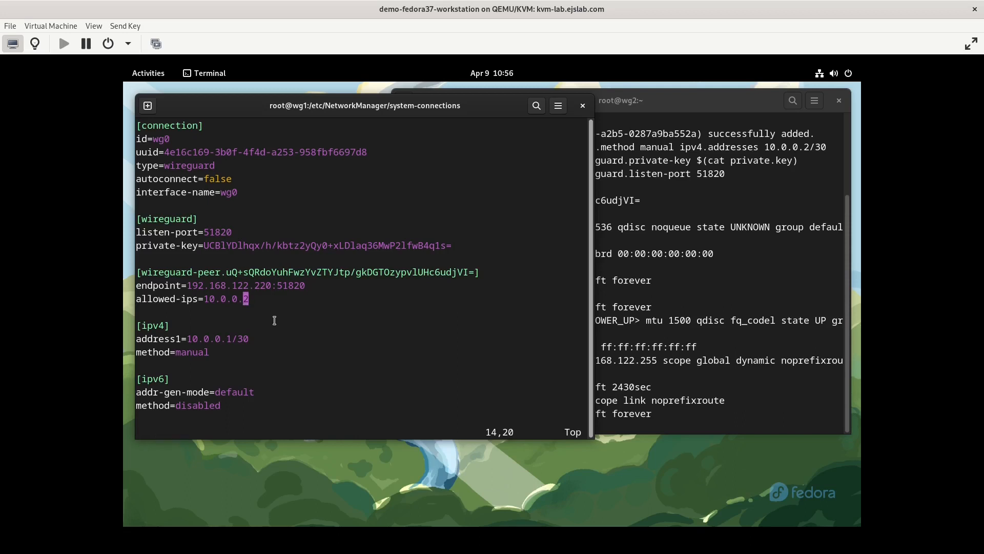
key(i)
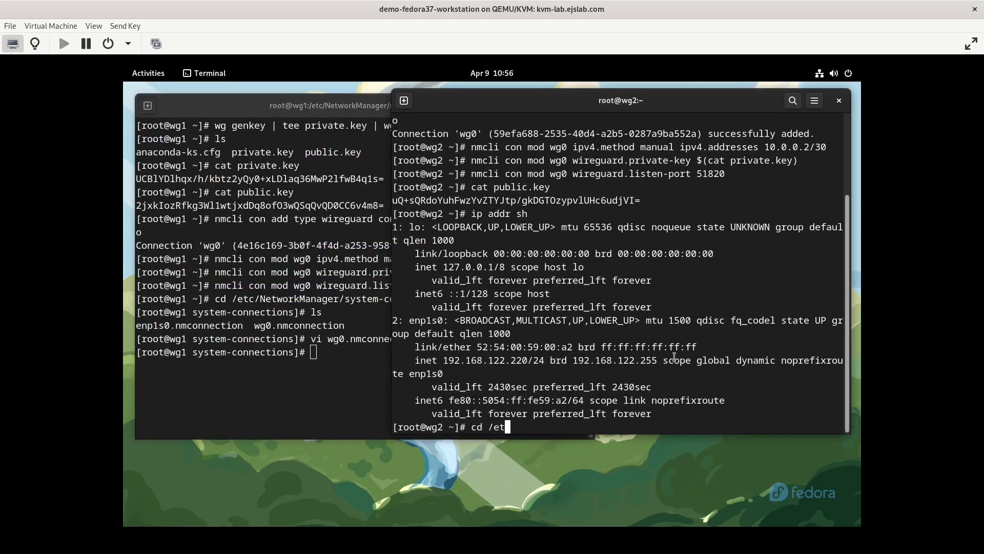
Open wg2's wg0.nmconnection in vi and start a wireguard-peer section for wg1's key
text(c/NetworkManager/system-connections/)
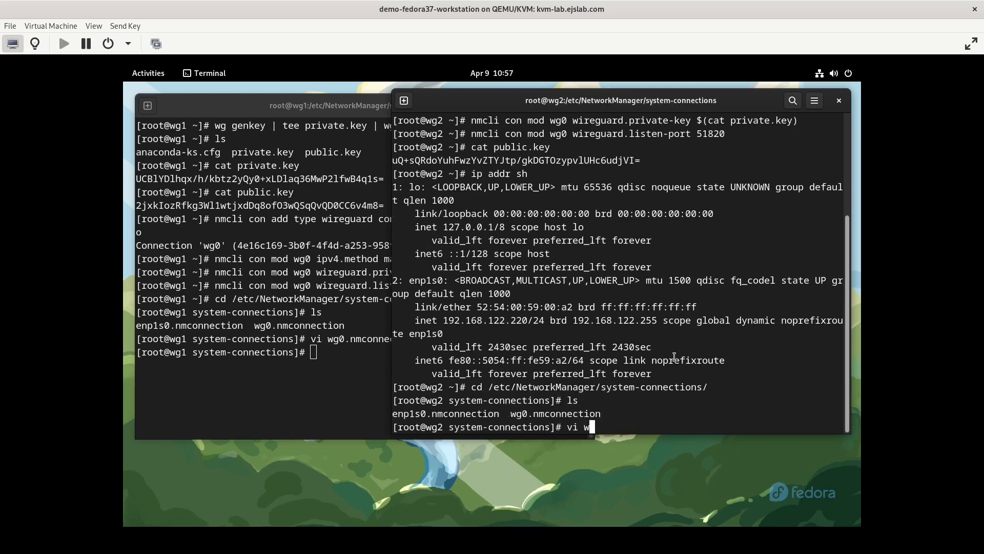
key(Return)
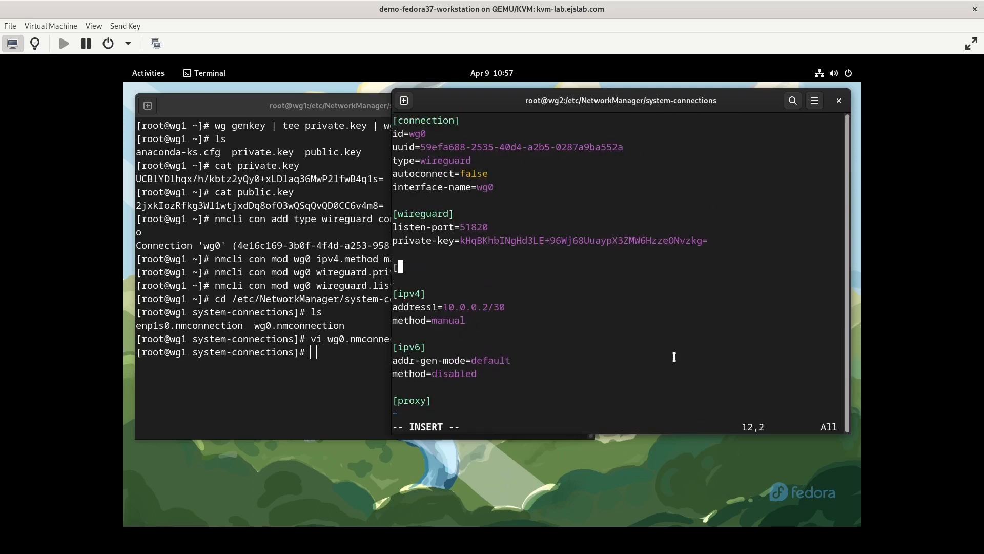
text(wireguard-p)
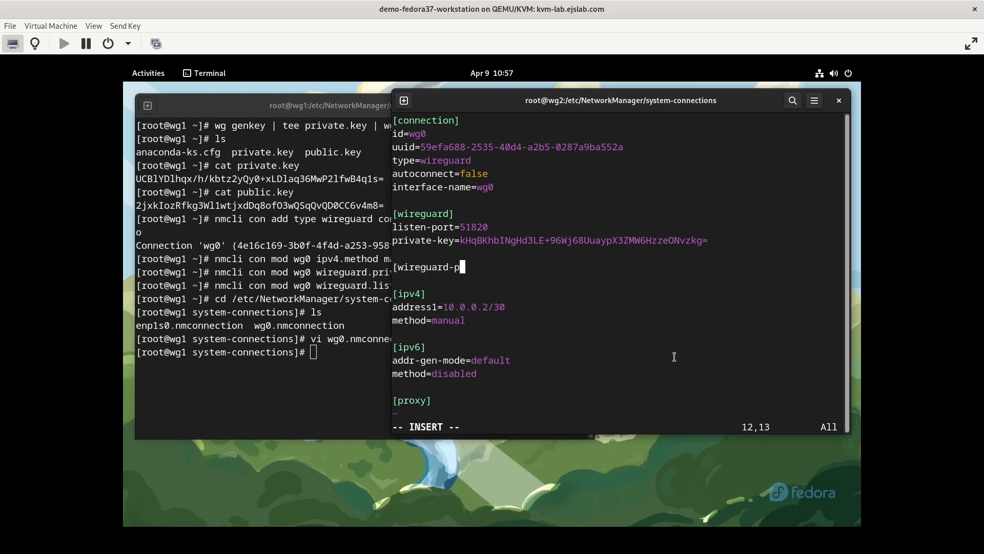
text(eer.)
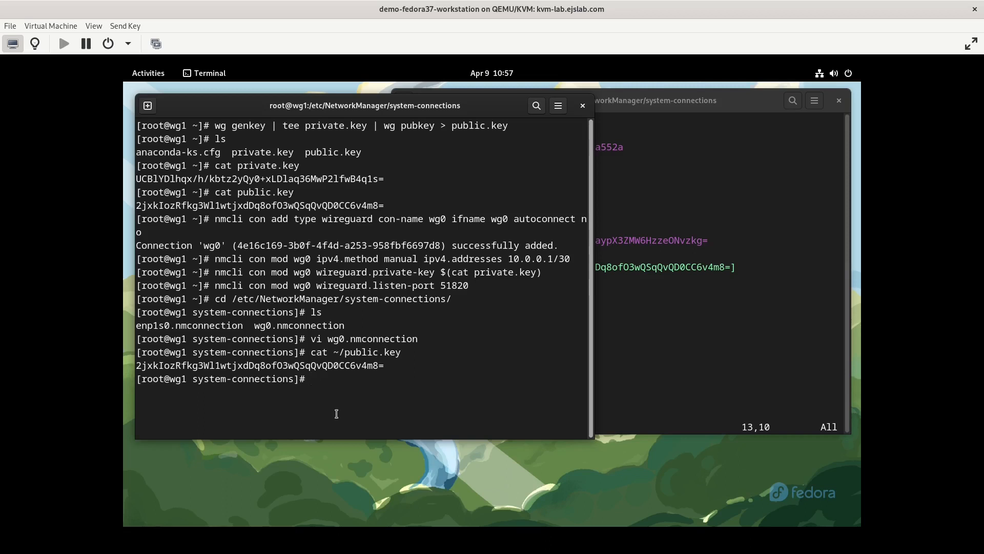
mouse_move(558, 344)
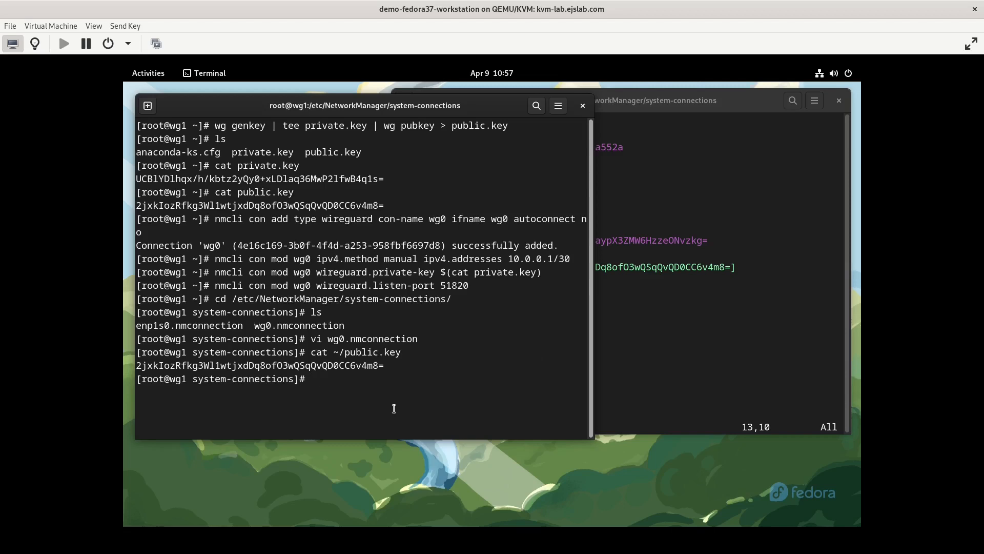
Add endpoint 192.168.122.51:51820 and allowed-ips=10.0.0.1 to the wg1 peer section
text(ip addr sh)
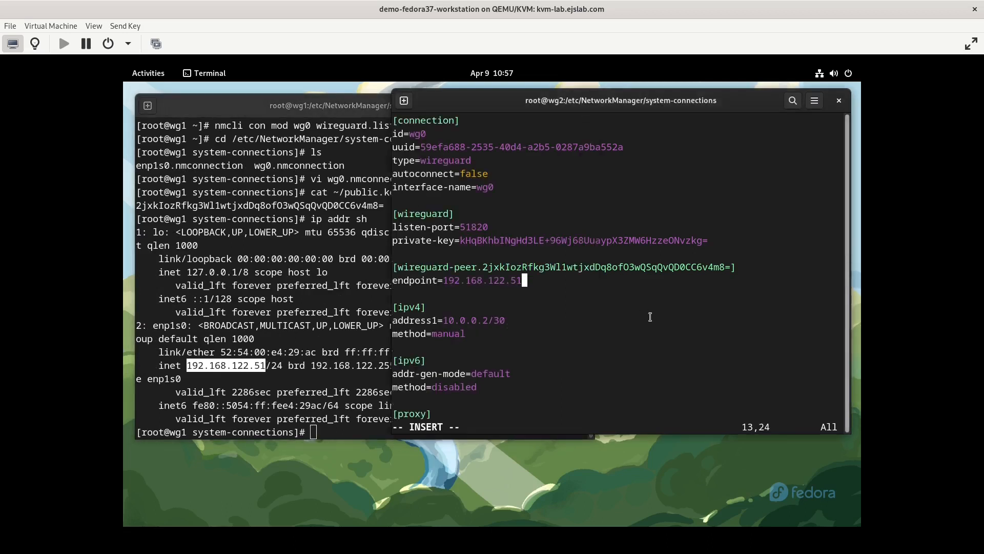
text(5)
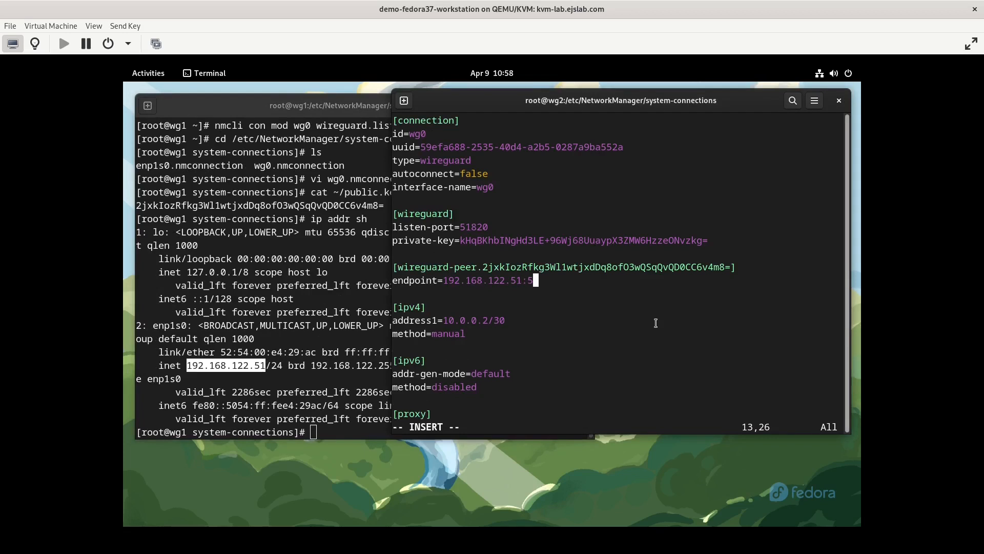
text(1820)
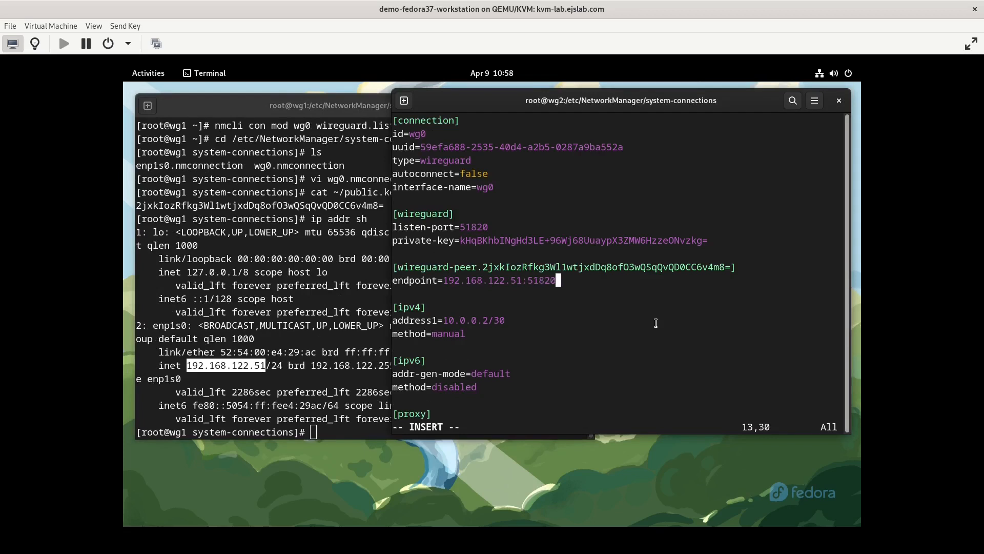
text(allowed-i)
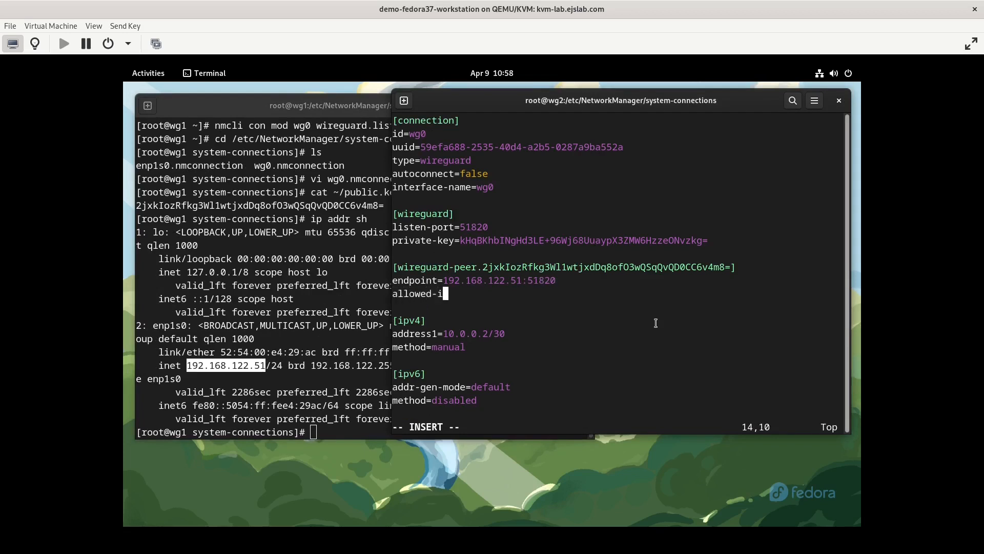
text(ps=10.0)
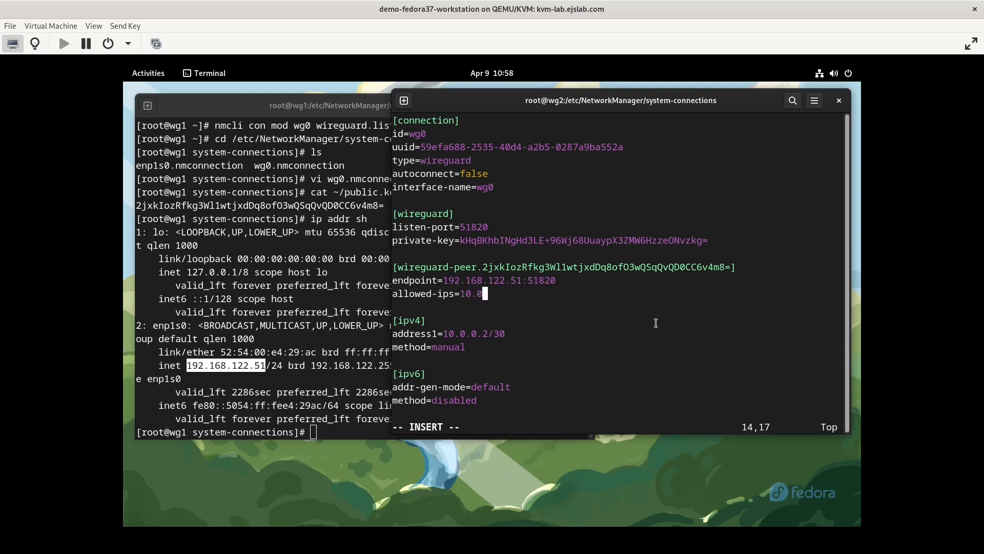
text(.0.1)
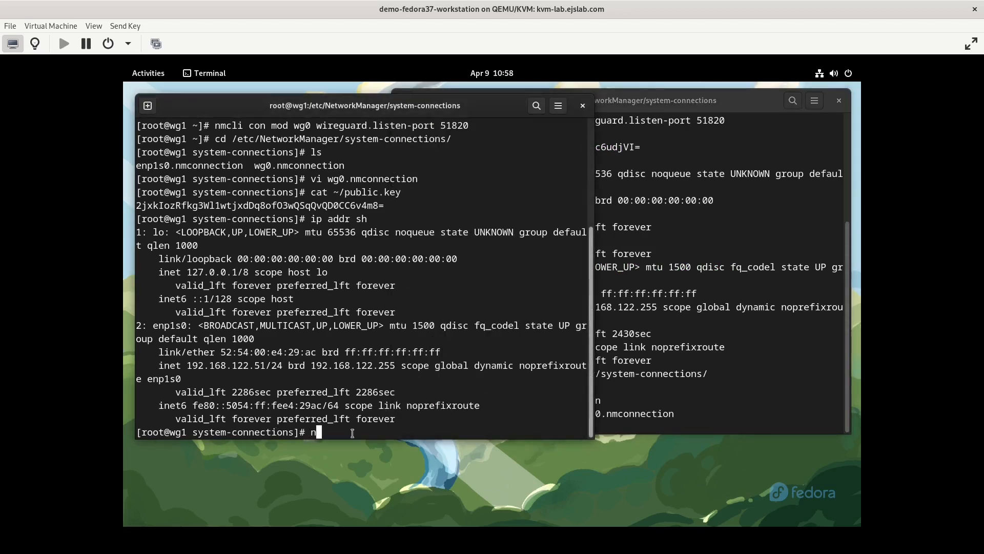
Load wg0.nmconnection with nmcli con load on both servers, then run nmcli con up wg0
text(nmcli con)
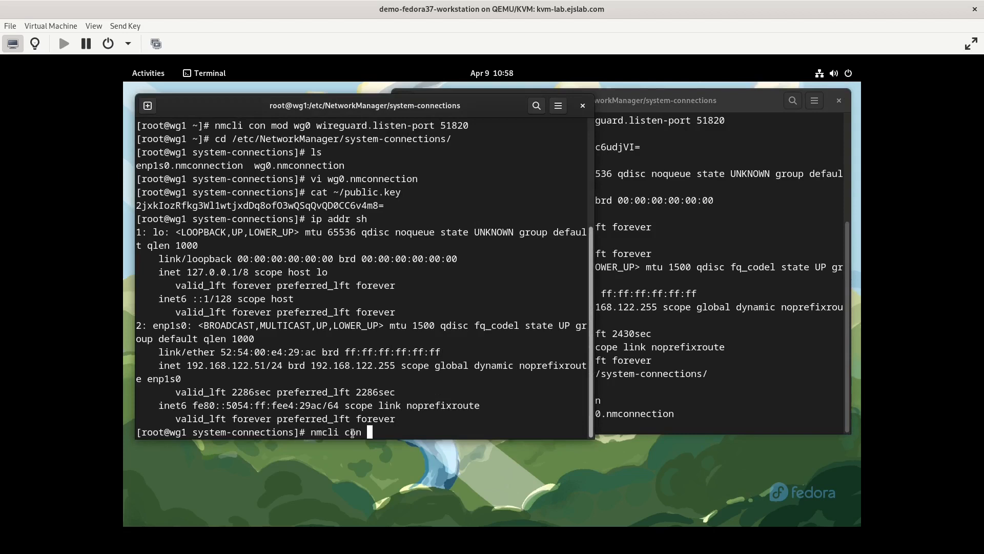
text(load wg0.nmconnection)
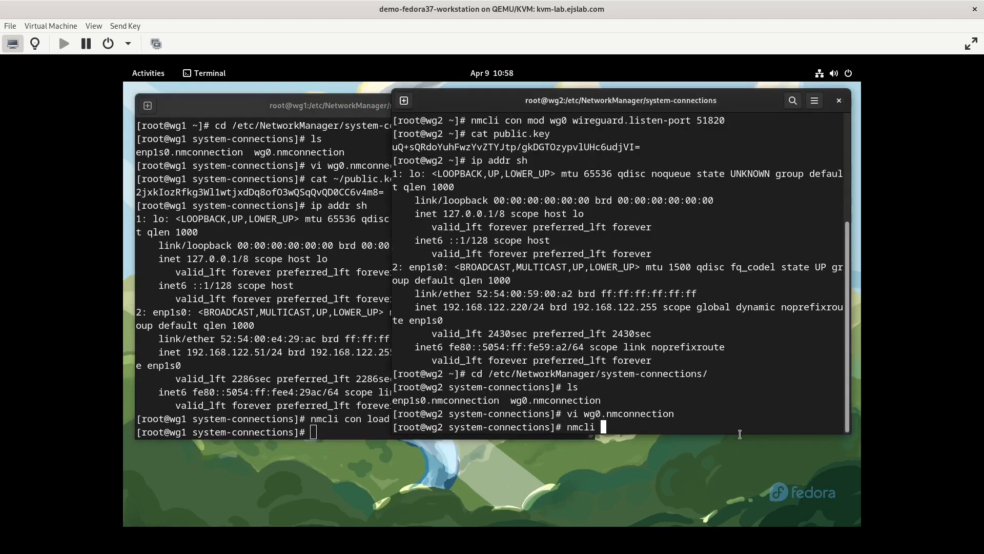
text(con load wg)
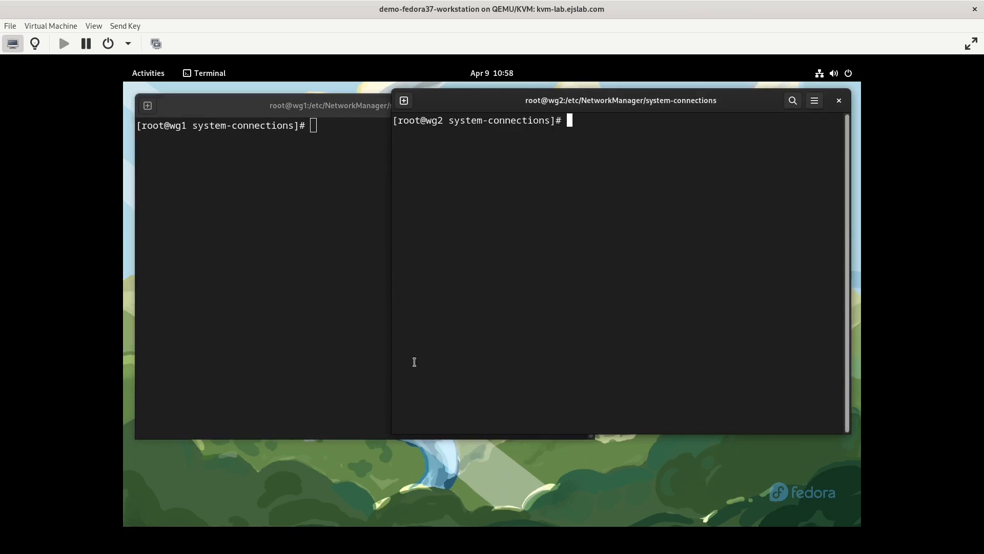
text(nm)
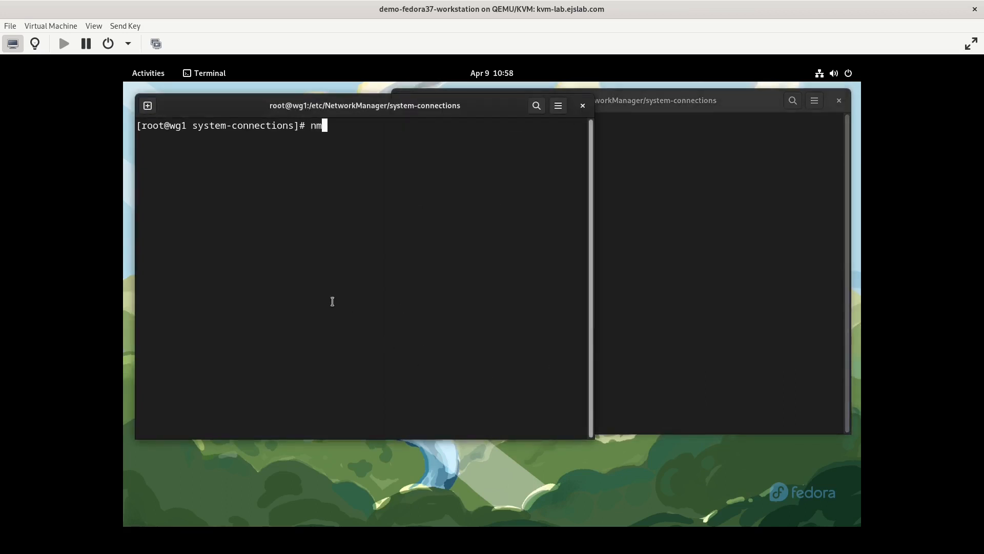
text(cli con up wg0)
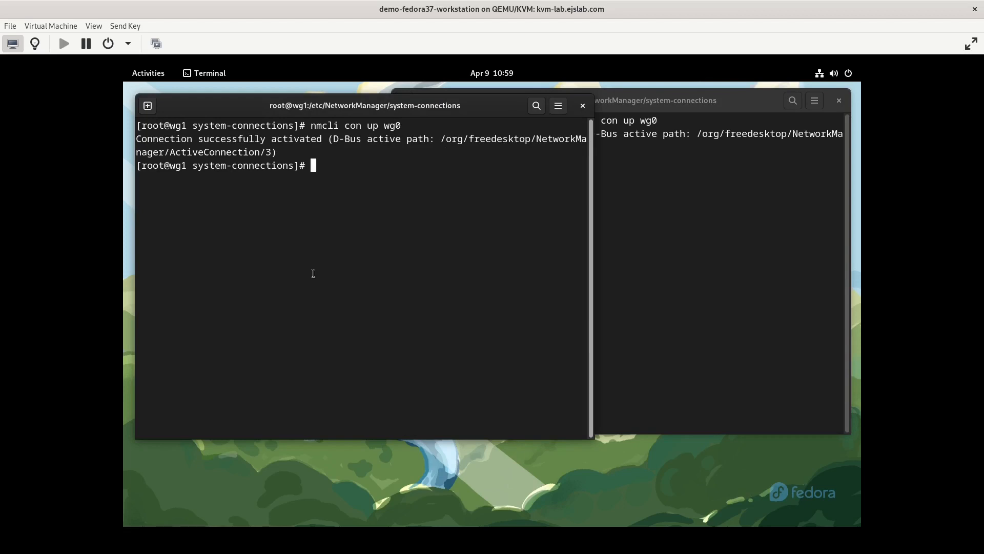
text(w)
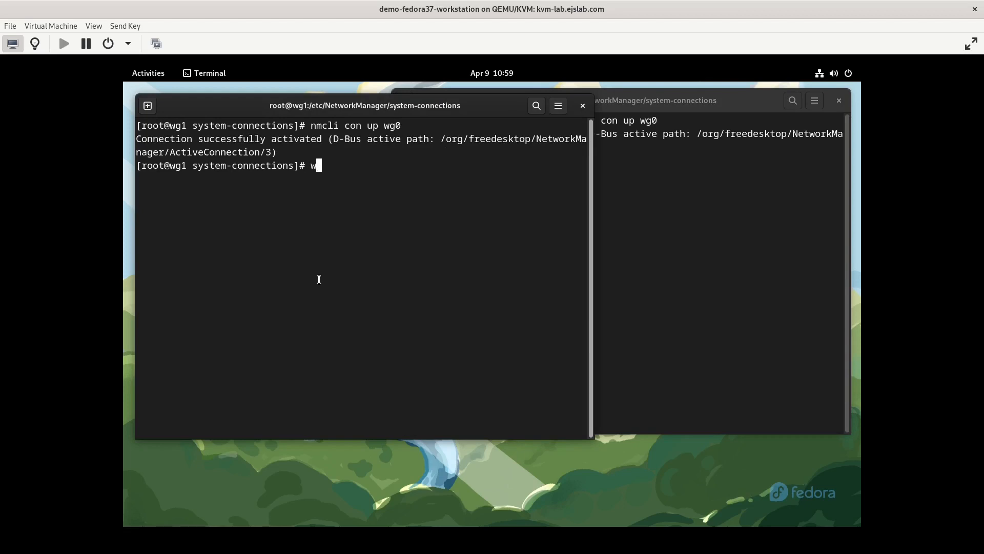
text(g show wg0)
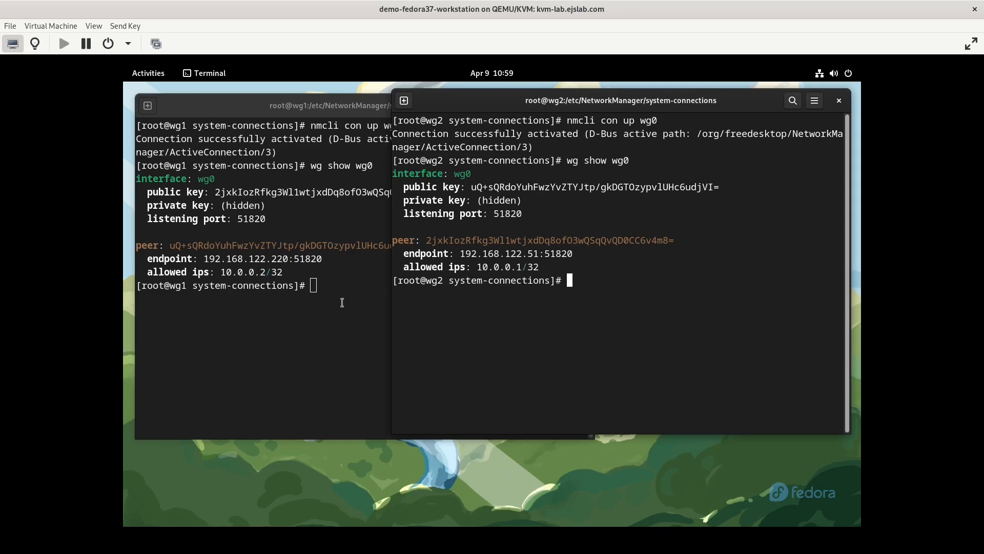
click(251, 106)
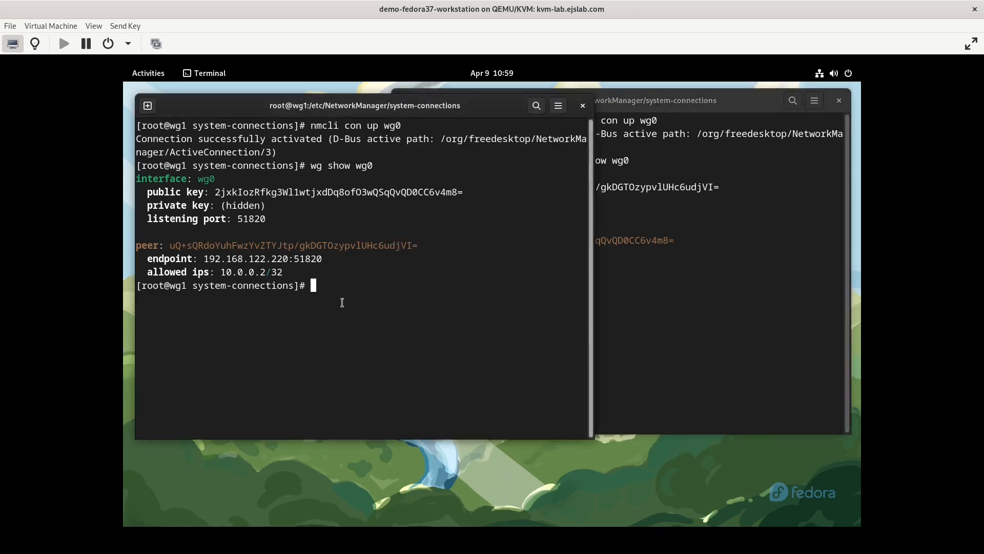
text(ssh)
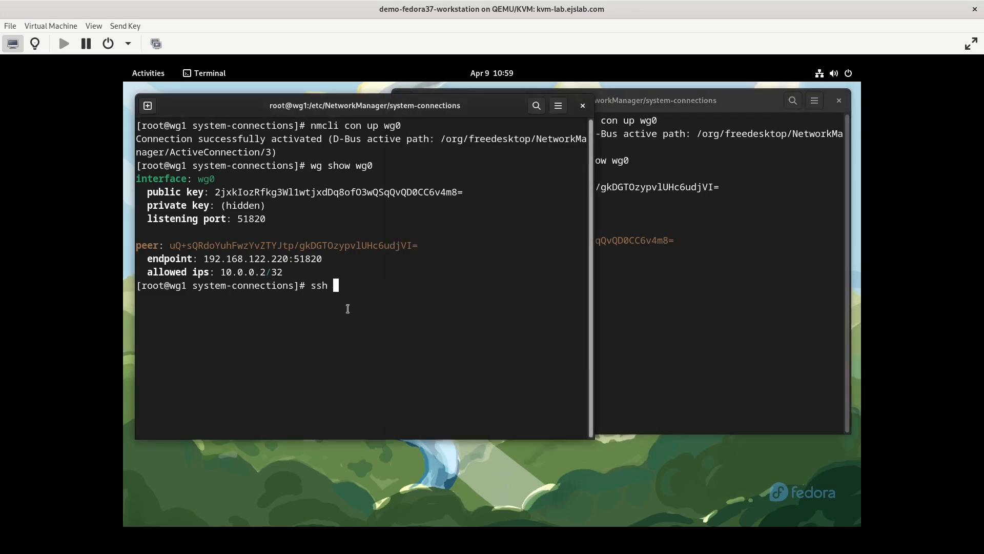
text(eddie_admin@10.0.0.2)
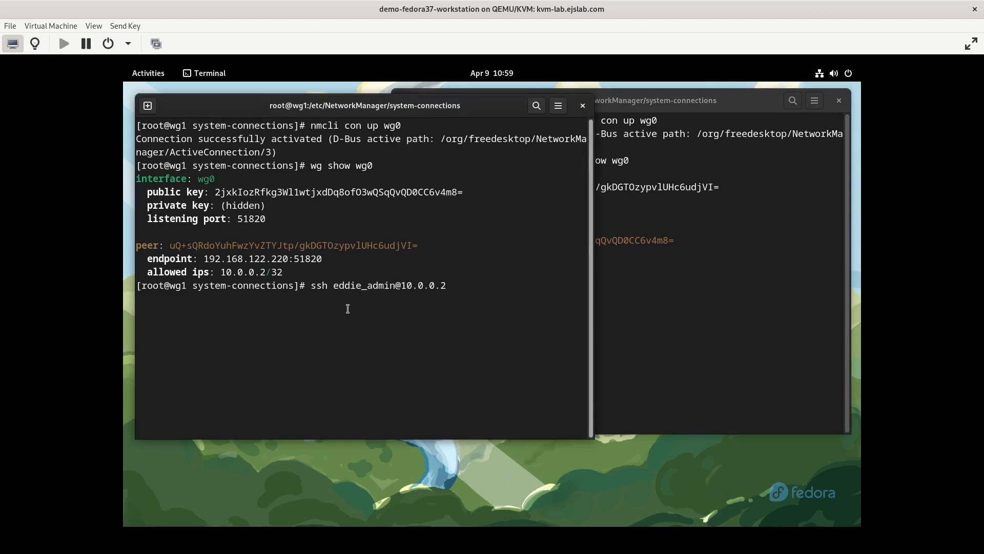
key(ctrl+c)
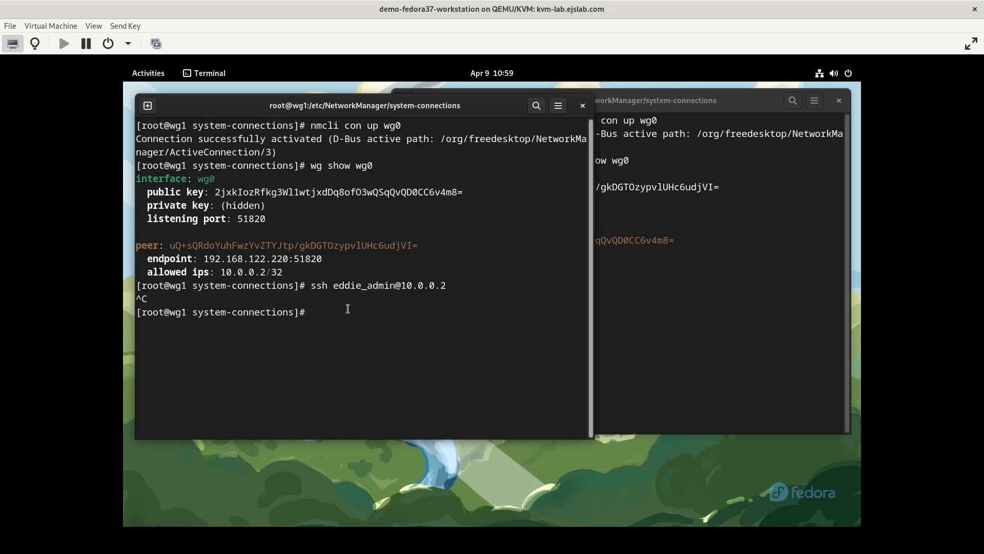
Add port 51820/udp permanently and reload firewalld on wg1, then repeat on wg2
text(firewall-cmd)
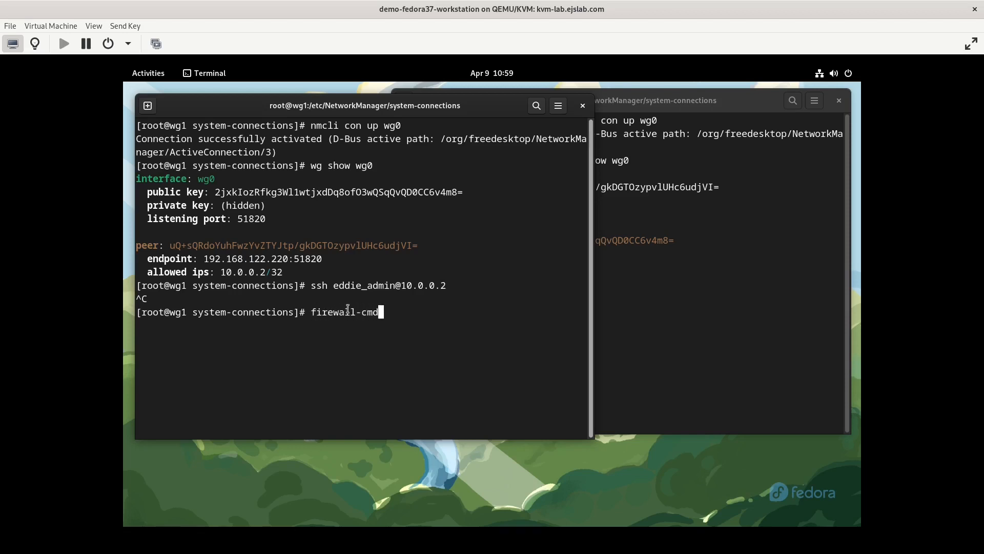
text(--add-port)
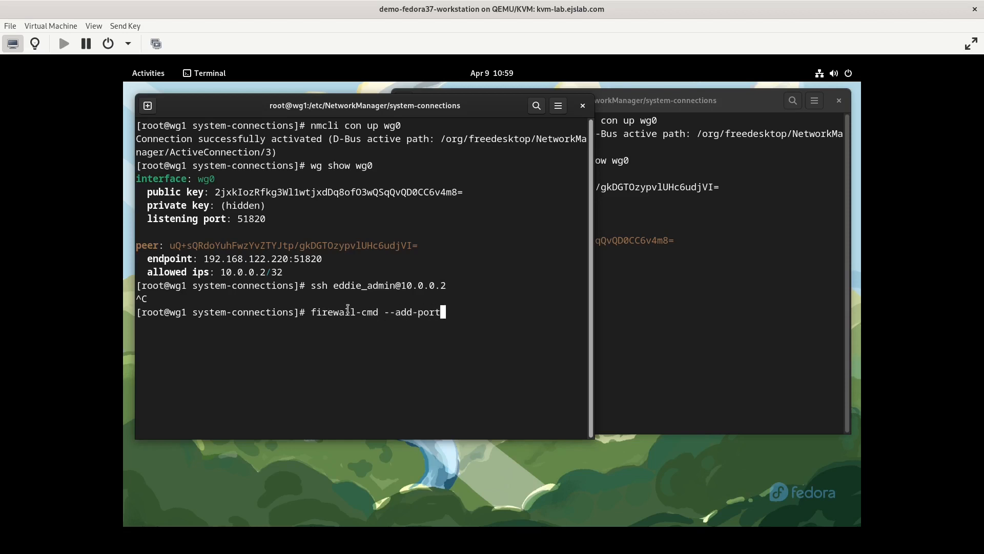
text(=518)
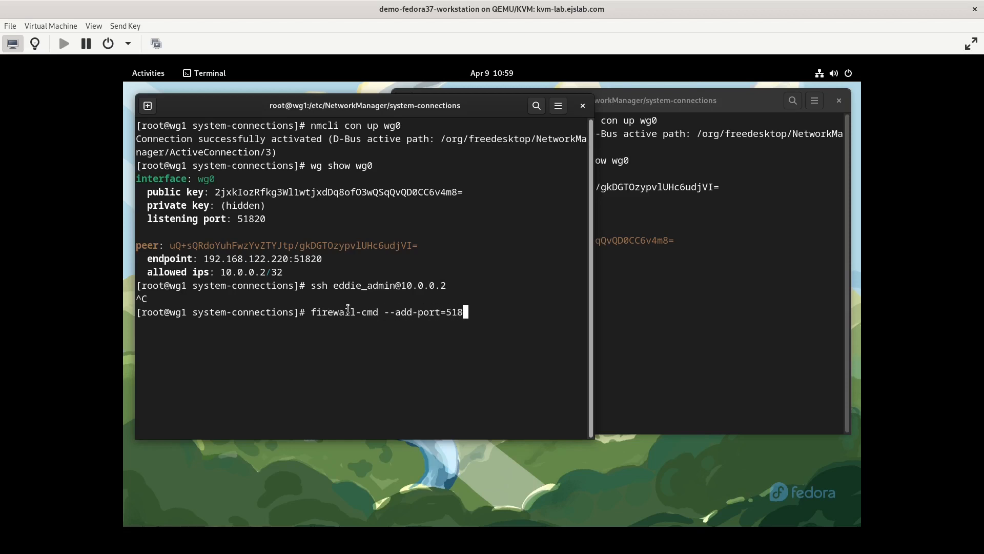
text(20/udp)
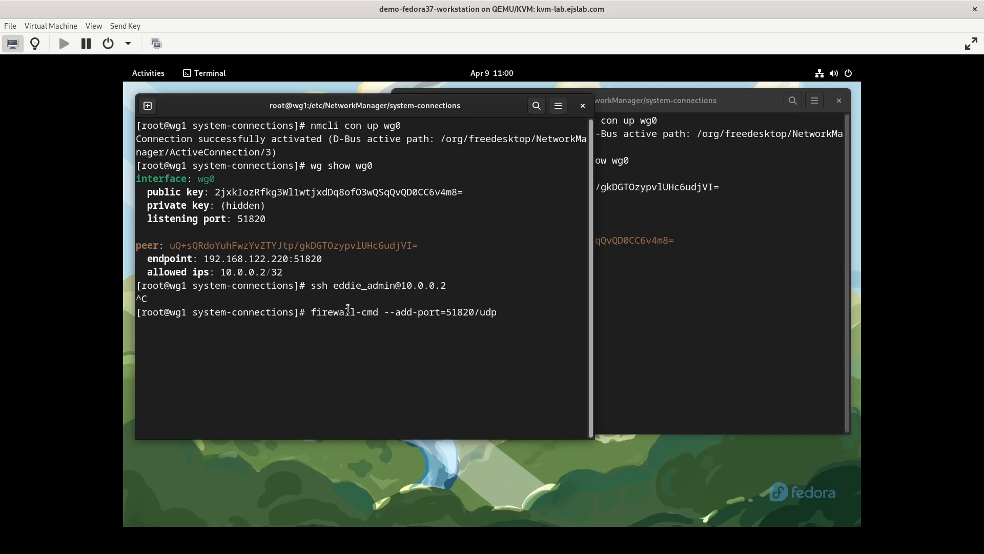
text(--perm)
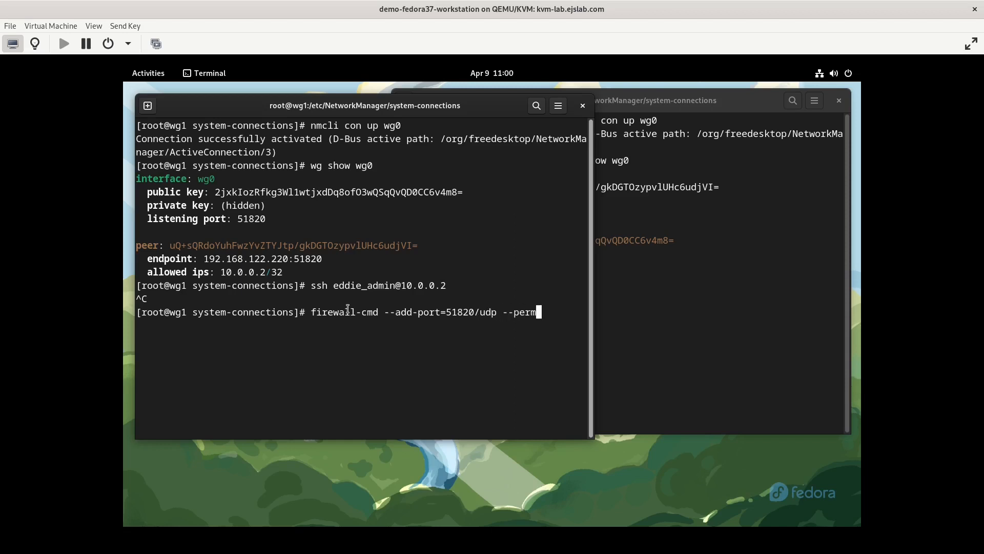
text(anent)
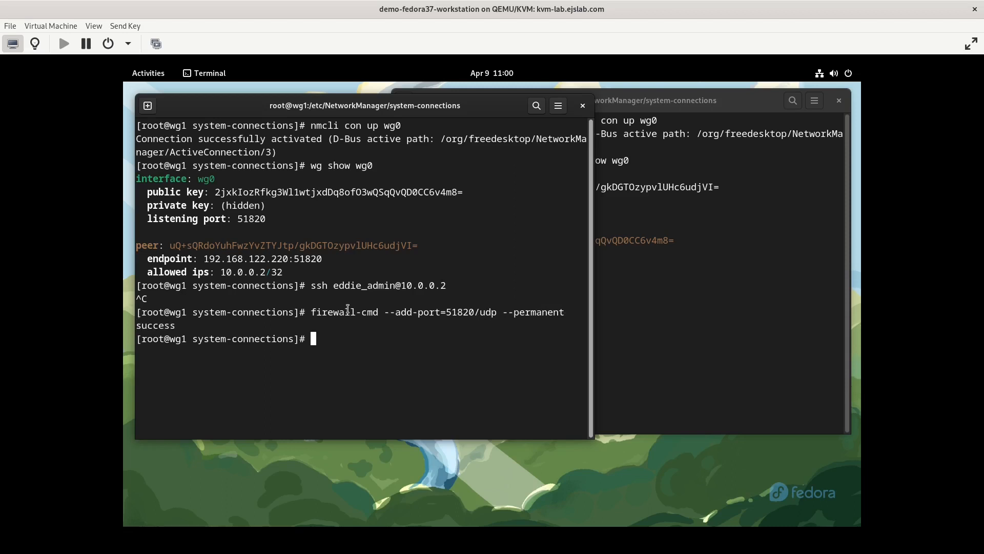
text(firewall-cmd --add-port=51820/udp -)
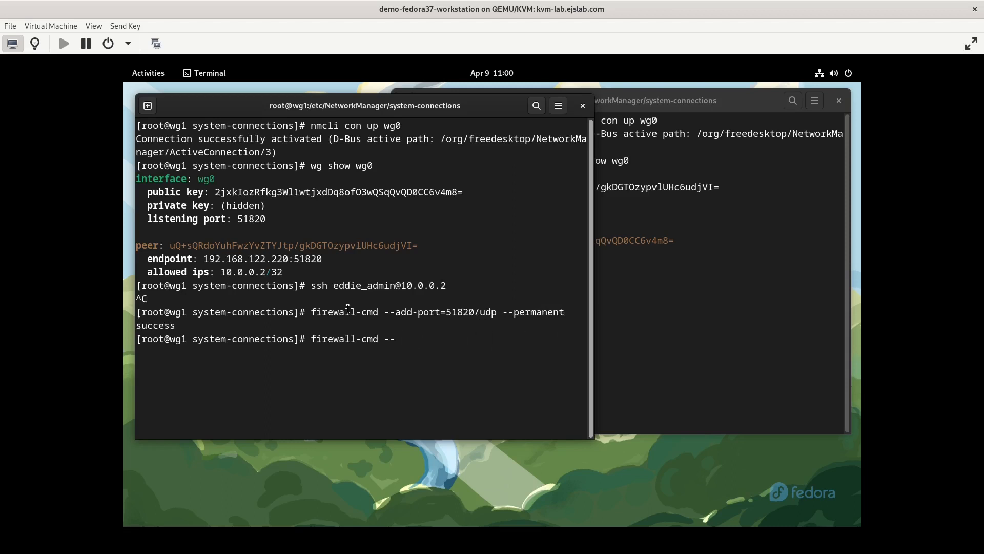
text(re)
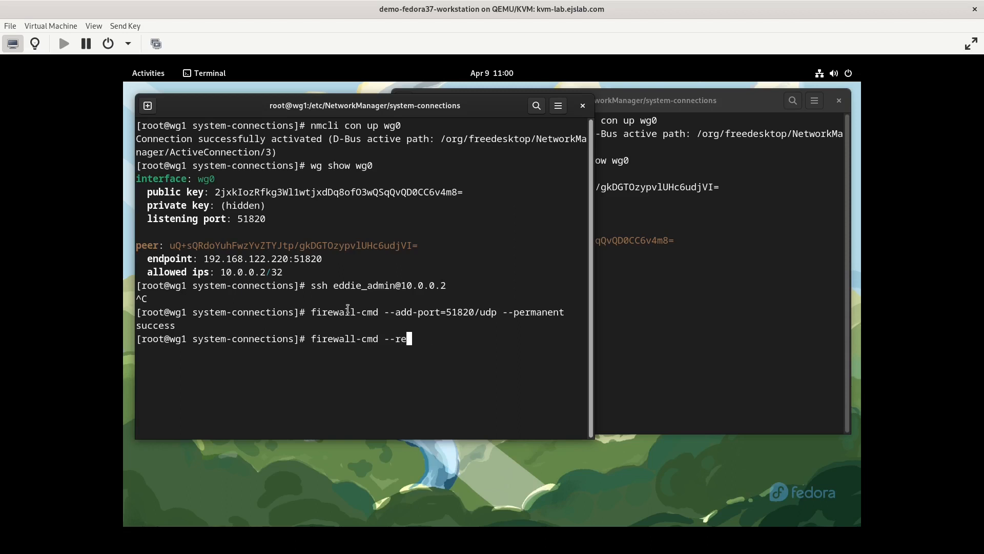
key(Return)
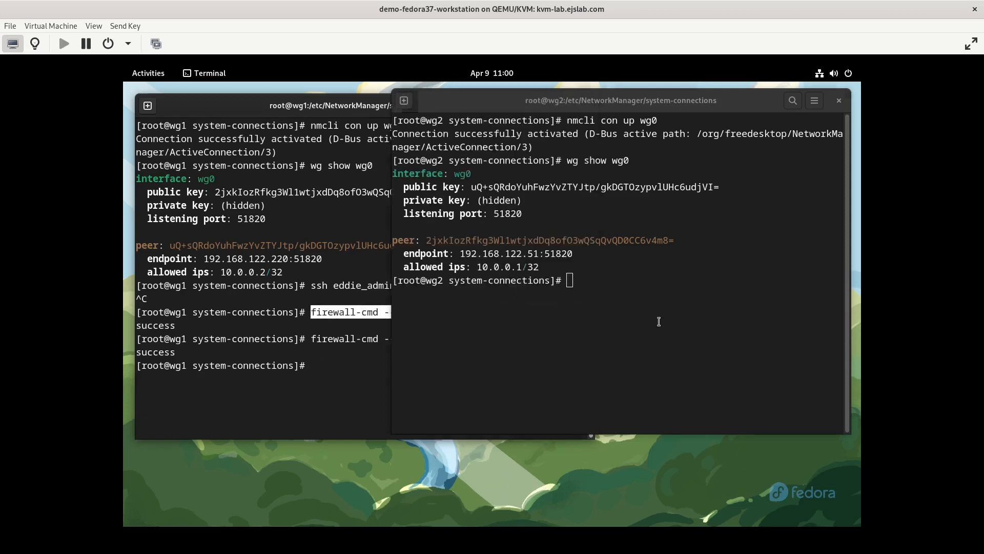
text(firewall-cmd --add-port=51820/udp --permanent)
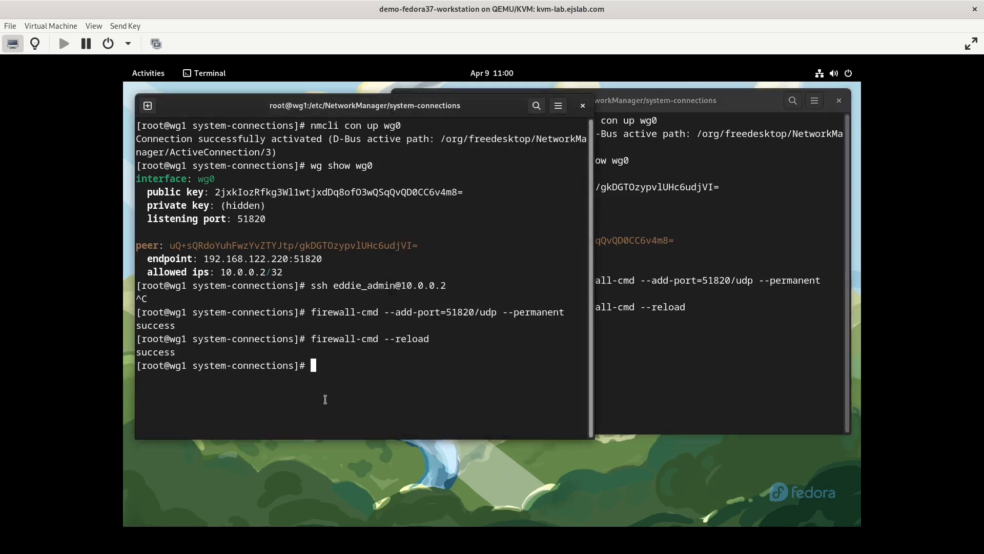
Reload wg2's firewall, SSH from wg1 to 10.0.0.2 and check hostname, then ping 10.0.0.1
text(firewall-cmd --reload)
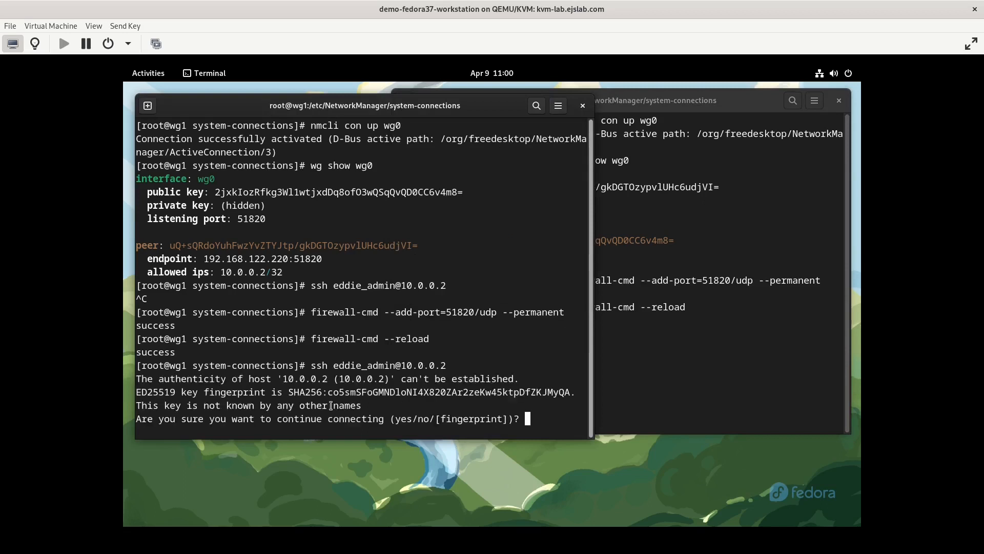
text(yes)
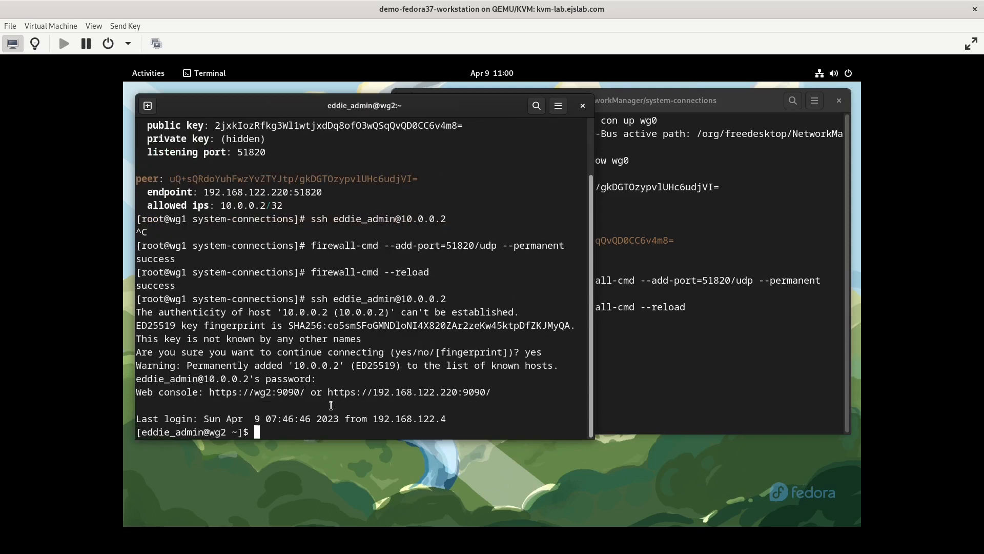
text(hostname)
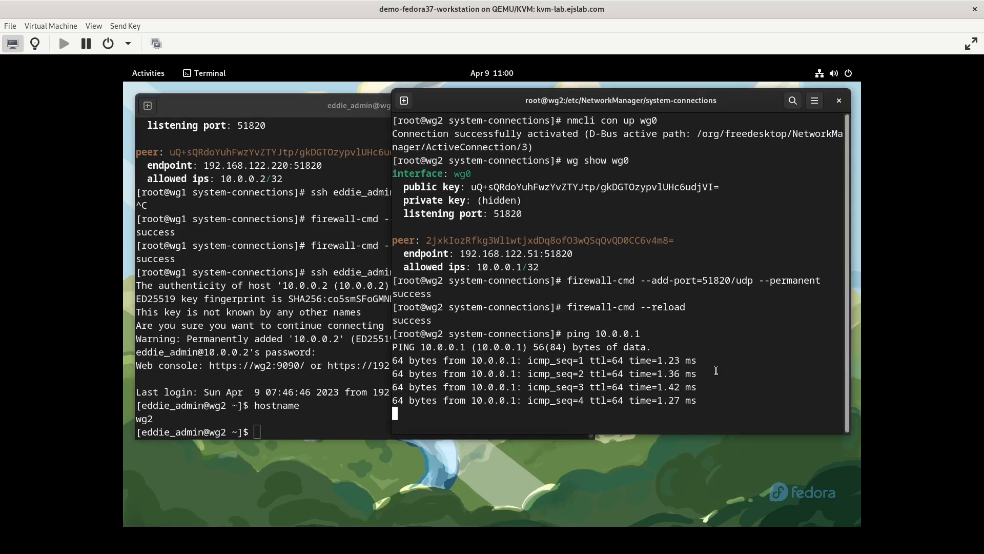
key(ctrl+c)
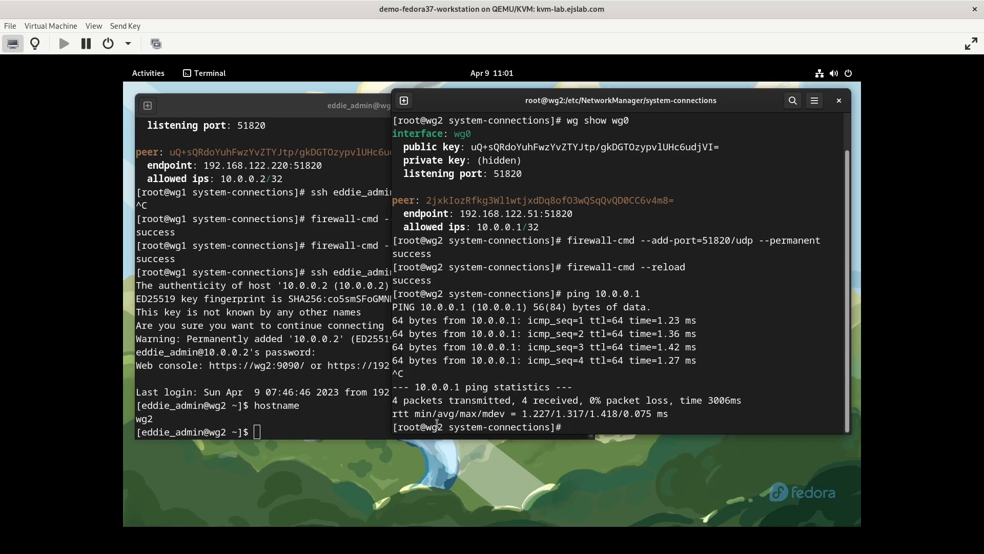
mouse_move(542, 414)
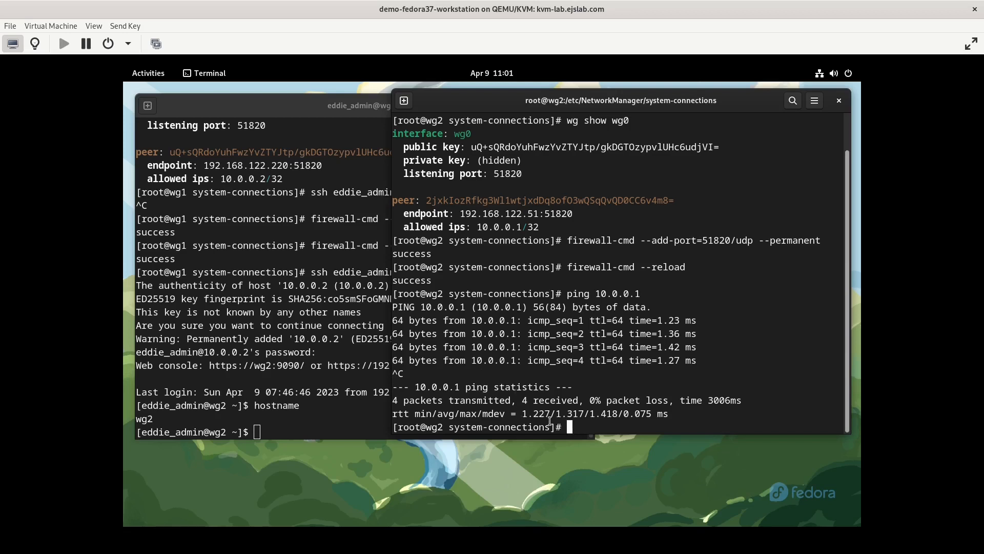
Run shutdown -r now on wg2 and then on wg1
text(shut)
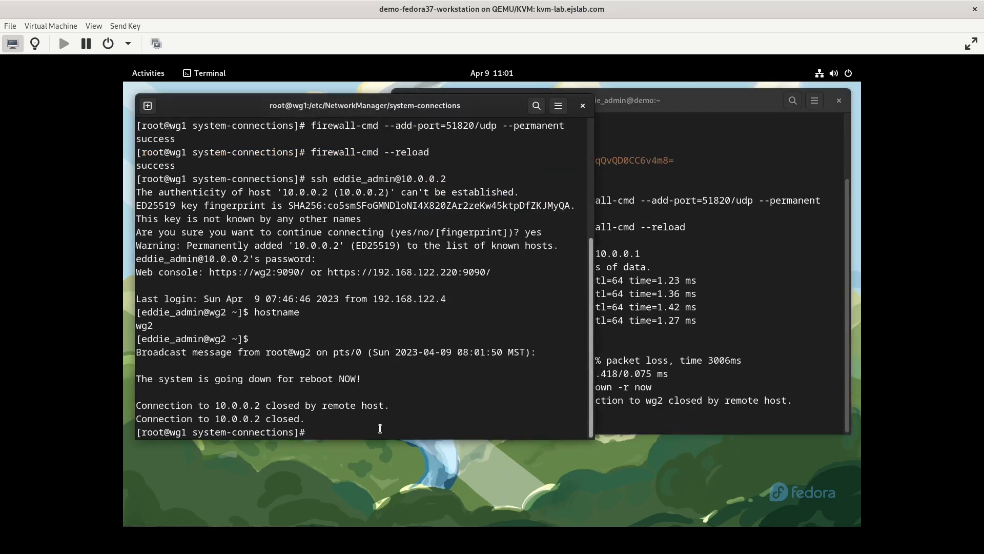
text(show)
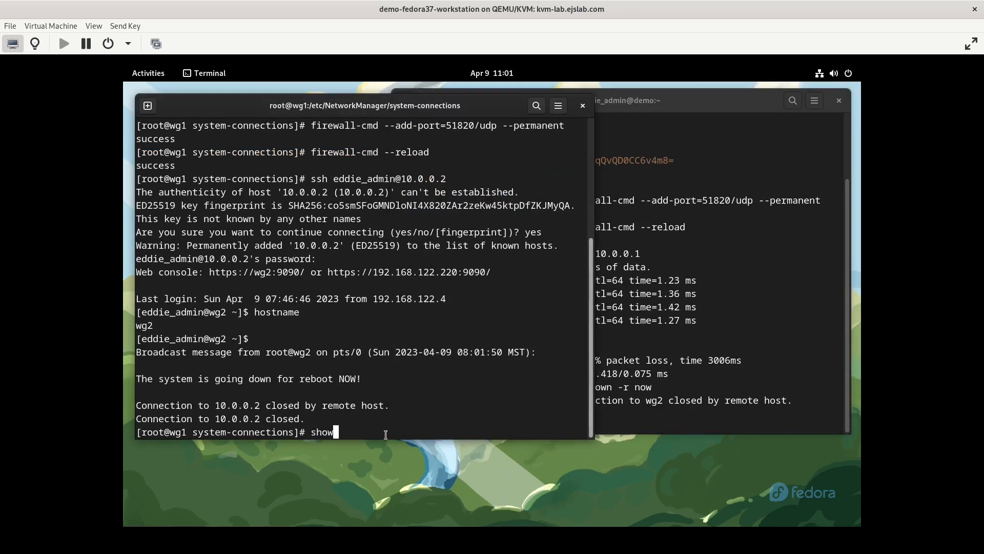
text(down -r now)
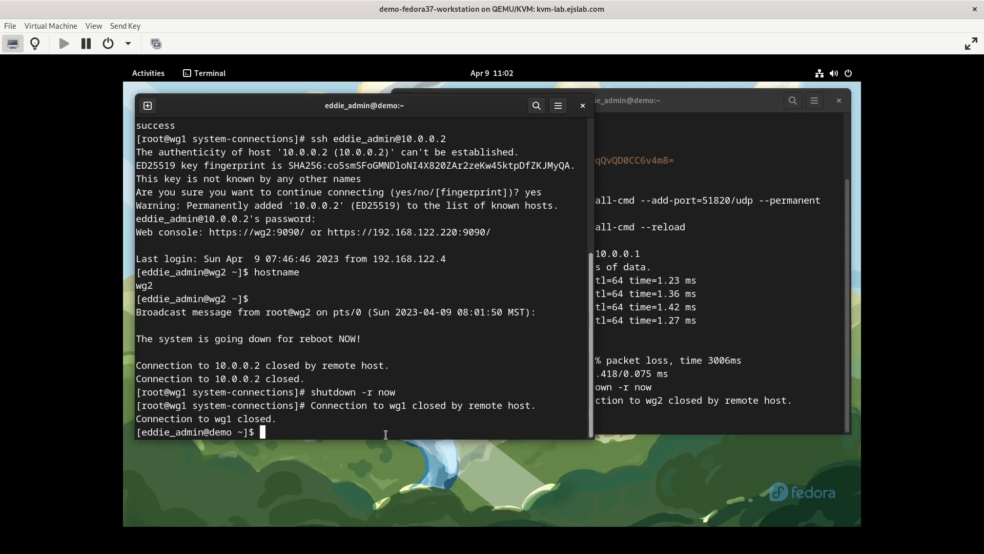
mouse_move(457, 296)
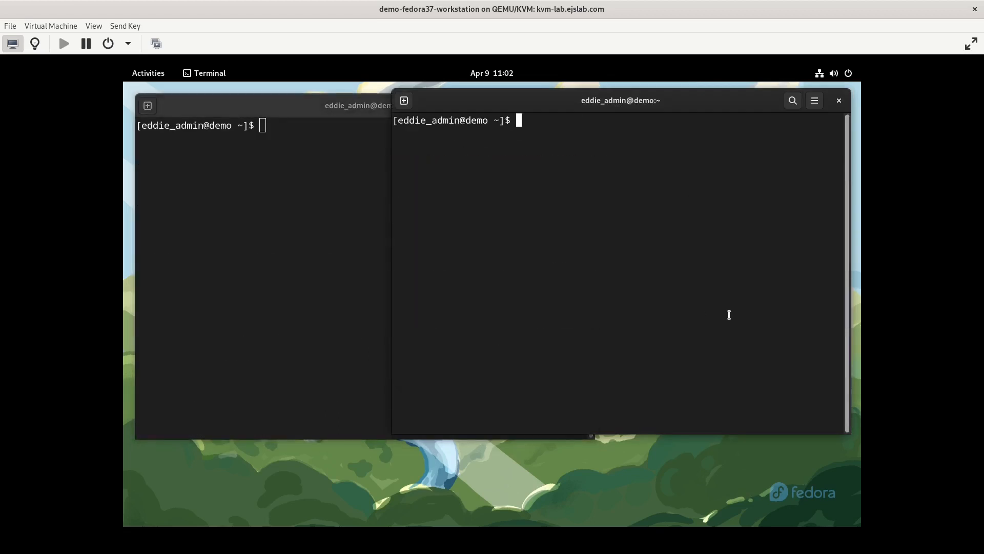
SSH into wg1 and wg2, ping 10.0.0.2 and 10.0.0.1, then SSH from wg2 to 10.0.0.1 and run hostname
text(ssh ee)
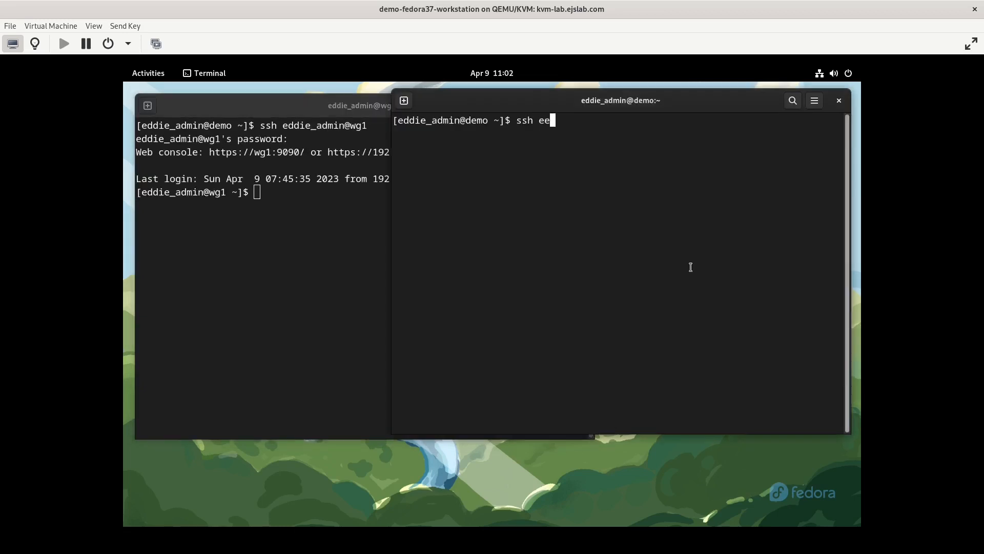
text(ddie_admin@)
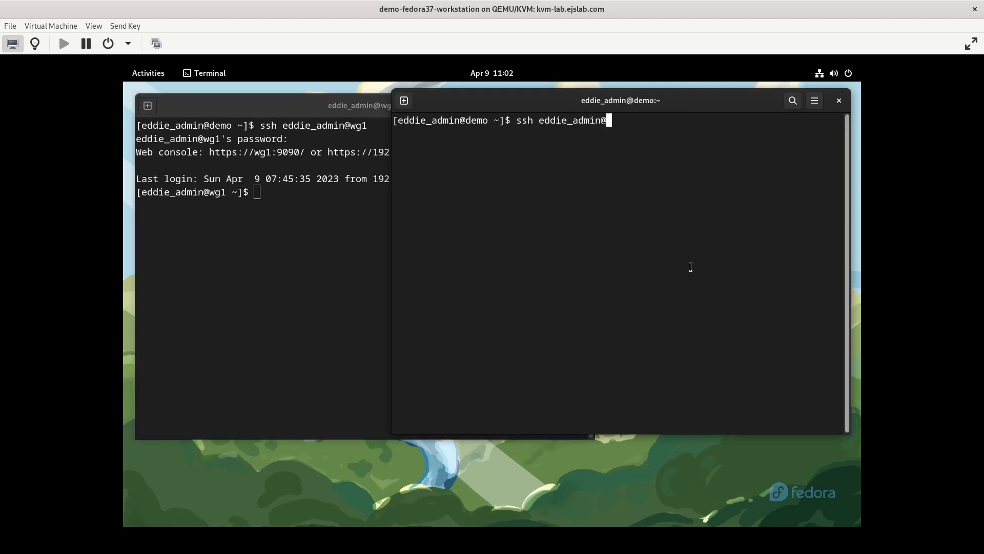
text(wg2)
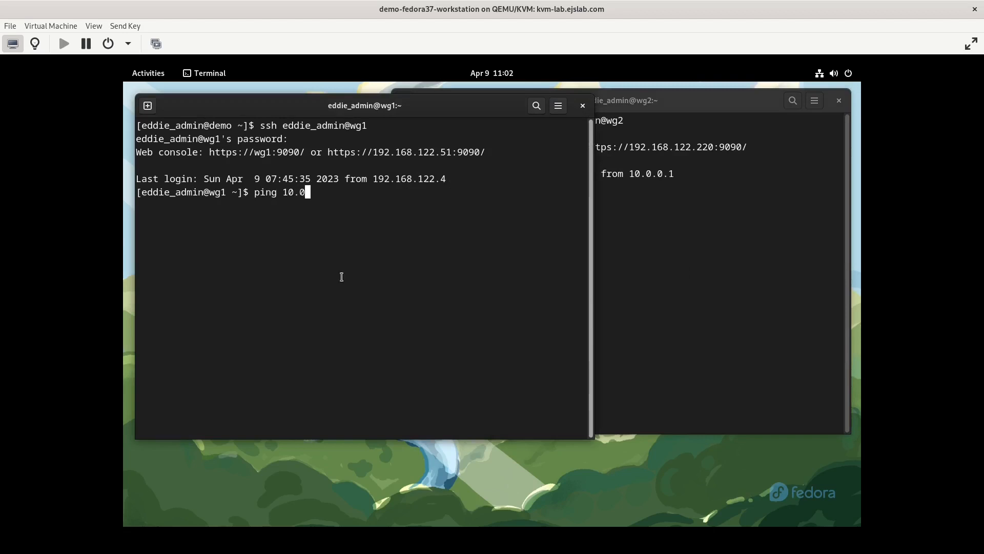
key(Return)
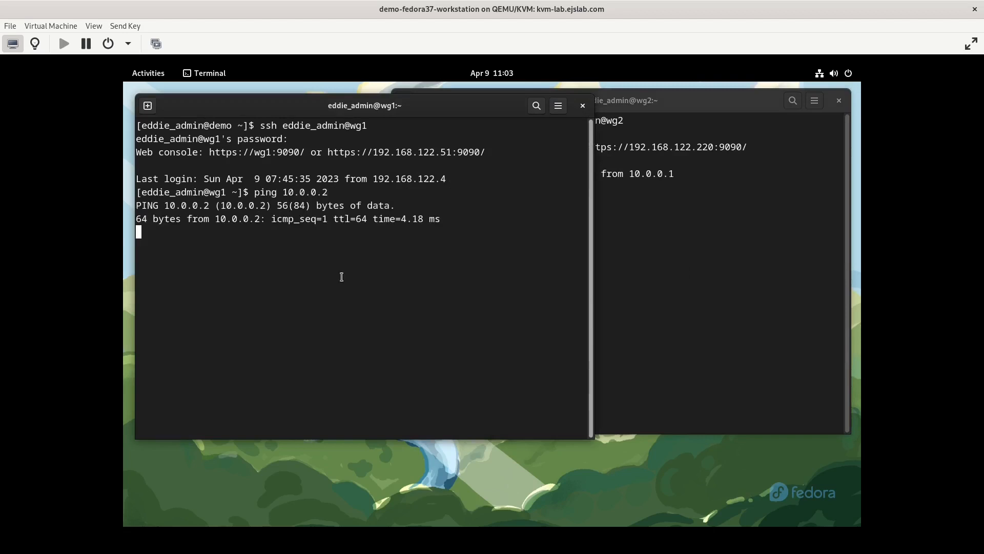
key(ctrl+c)
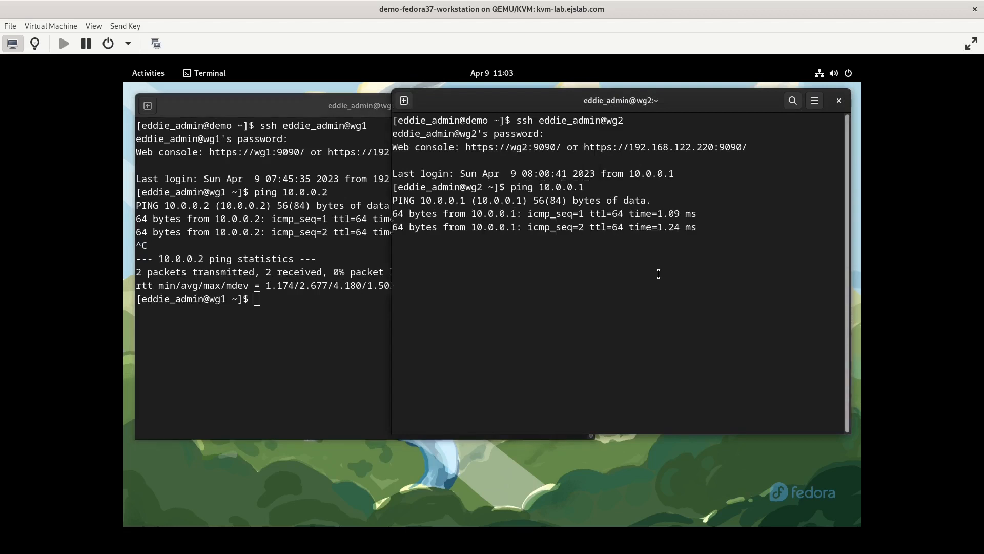
key(ctrl+c)
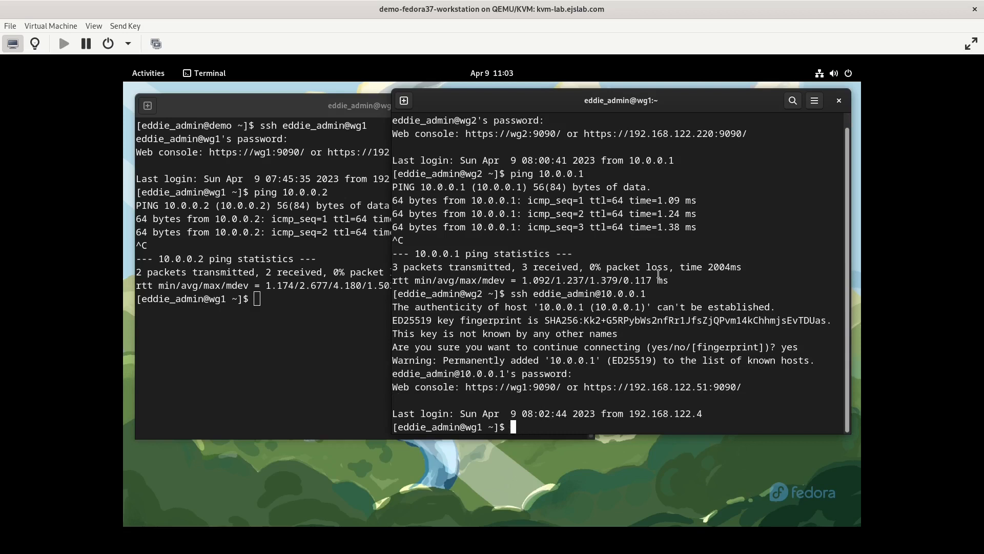
text(hostname)
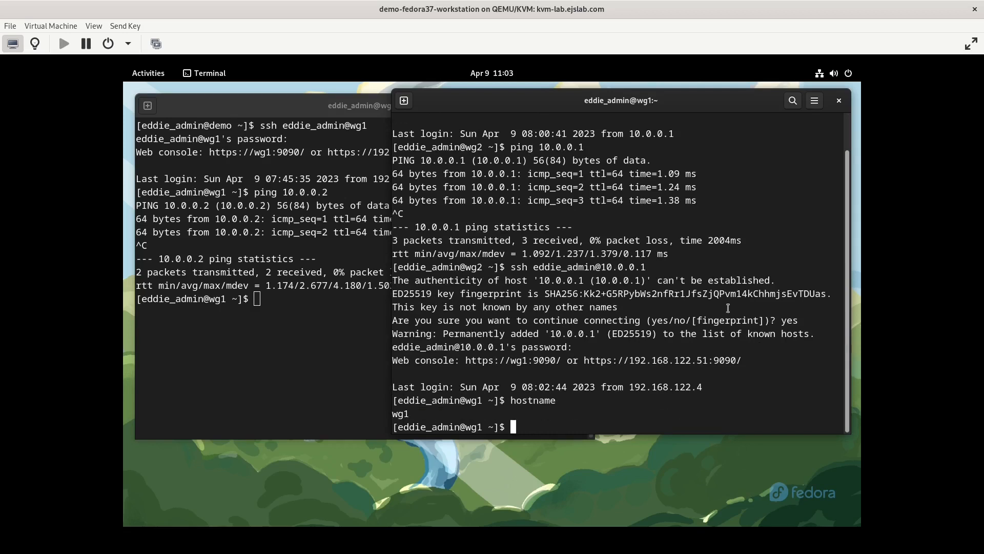